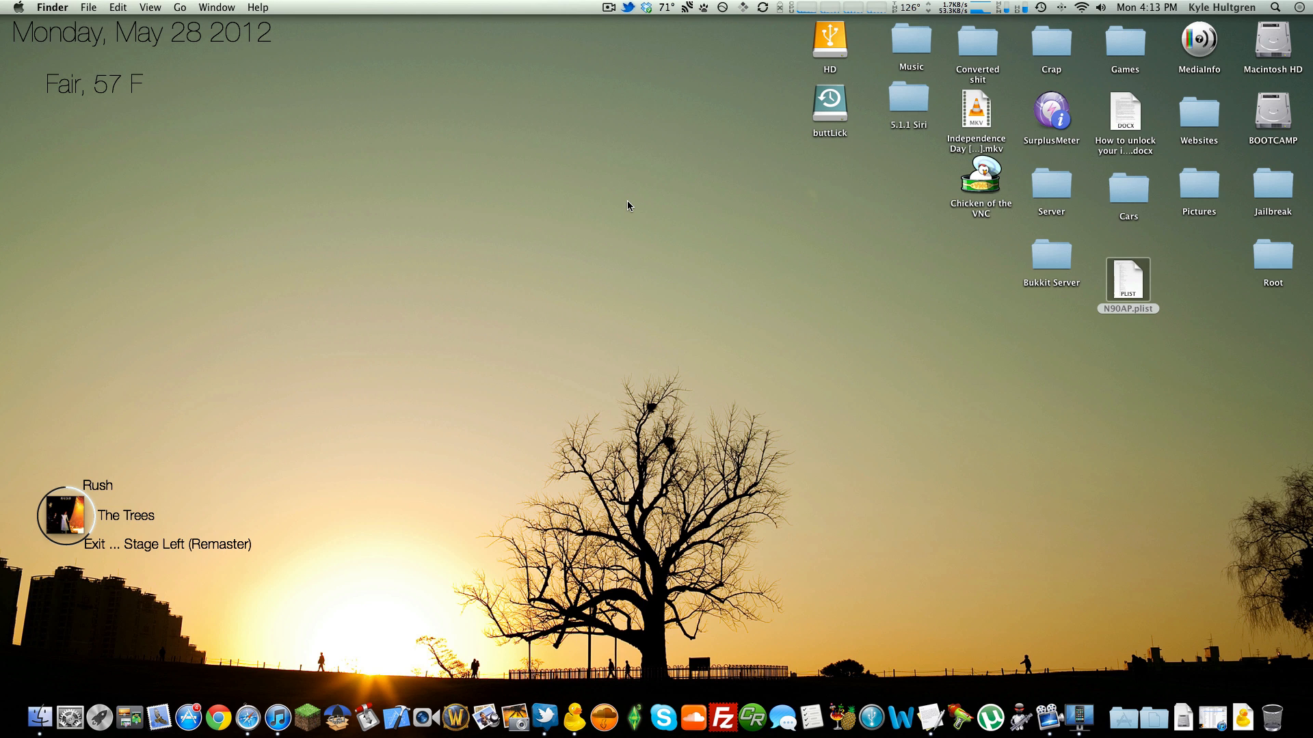
pyautogui.moveTo(1122, 717)
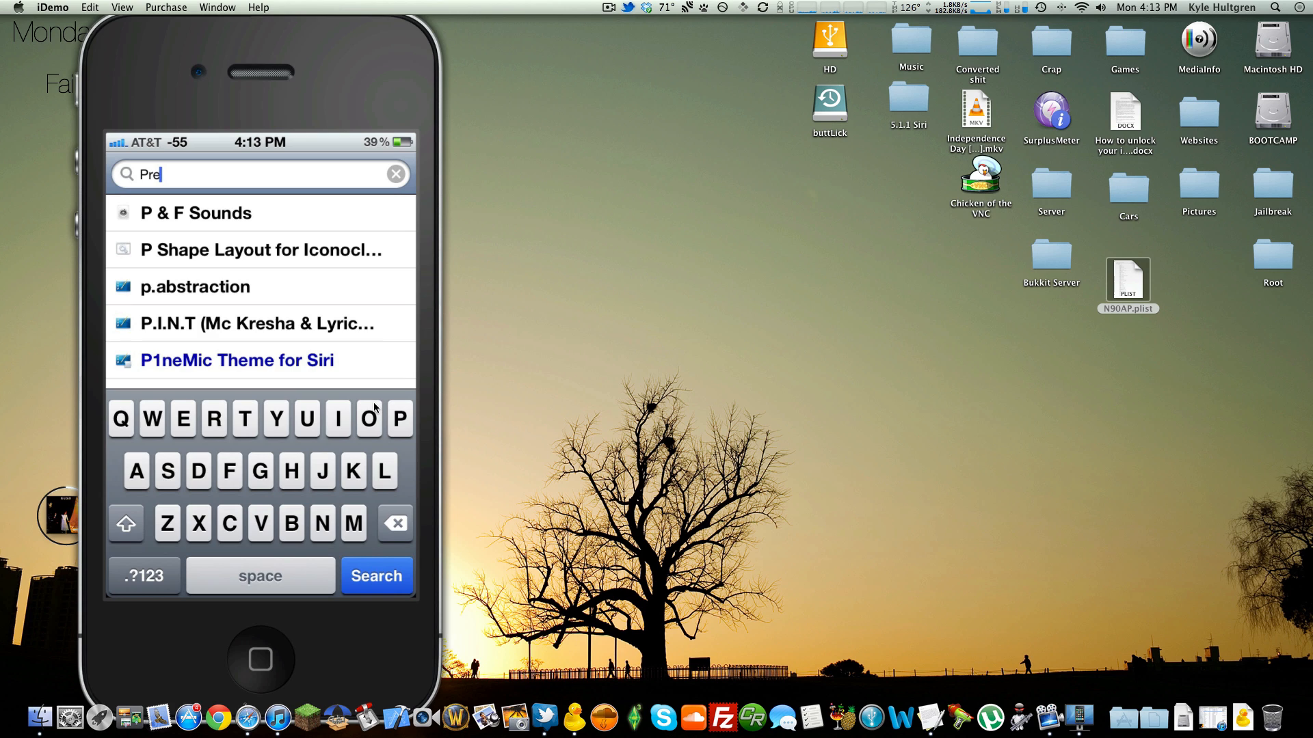
# Search Cydia for 'Pref', confirm PreferenceLoader is installed, and go to the home screen.
pyautogui.write('f')
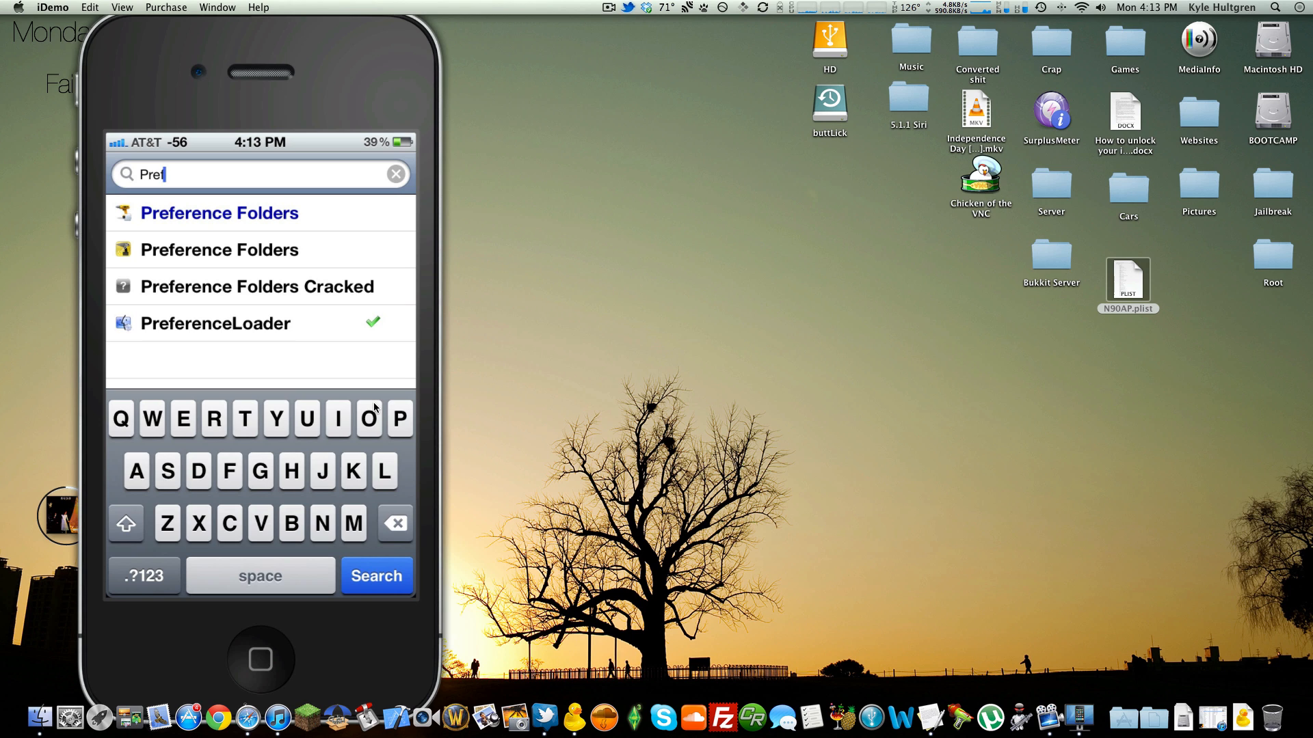
pyautogui.click(395, 175)
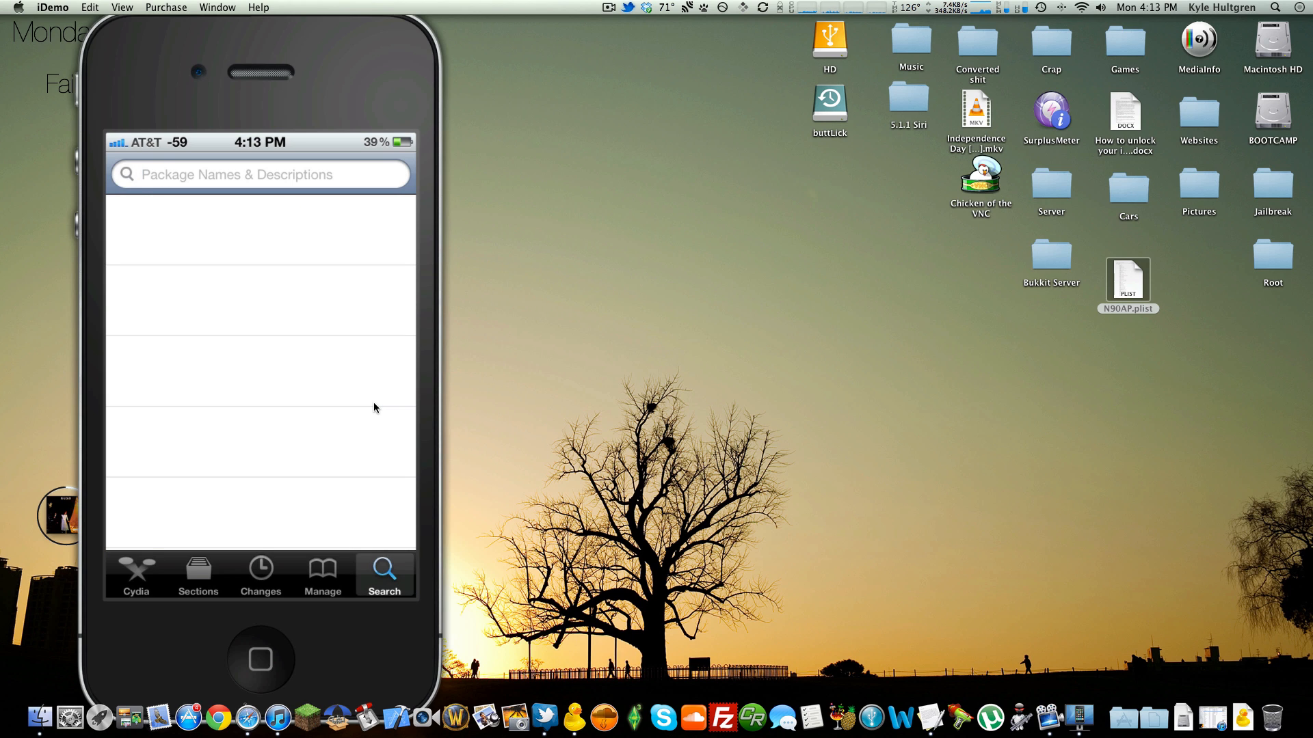
pyautogui.click(135, 574)
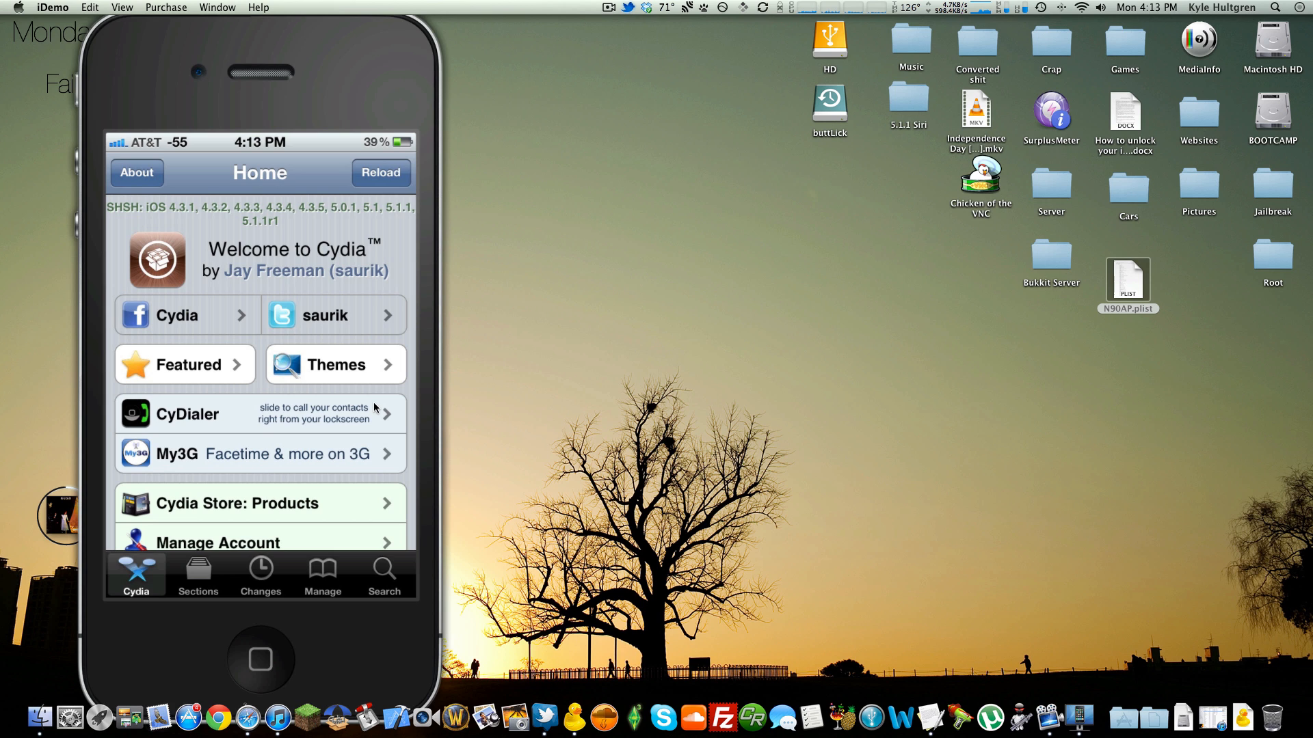
pyautogui.click(260, 660)
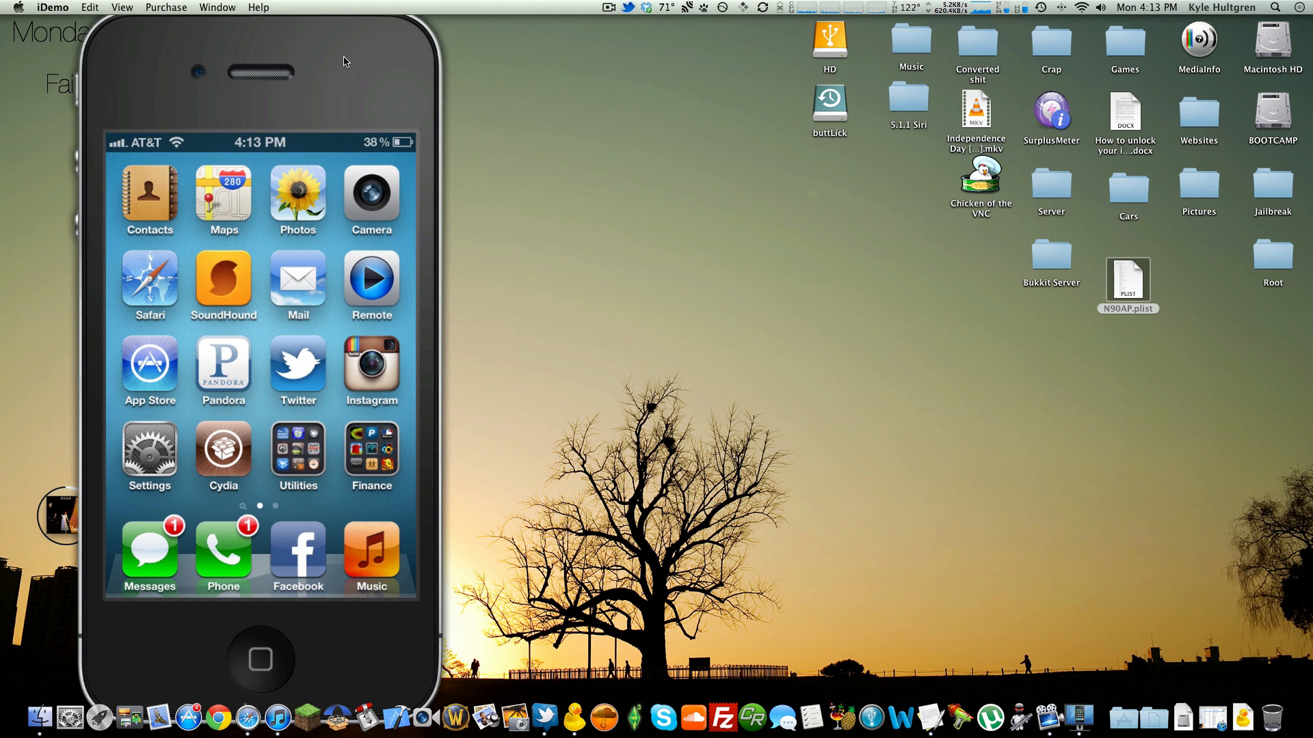
# Look through the '5.1.1 Siri' folder's plist files and Siri.deb, then close it for Cyberduck.
pyautogui.doubleClick(907, 102)
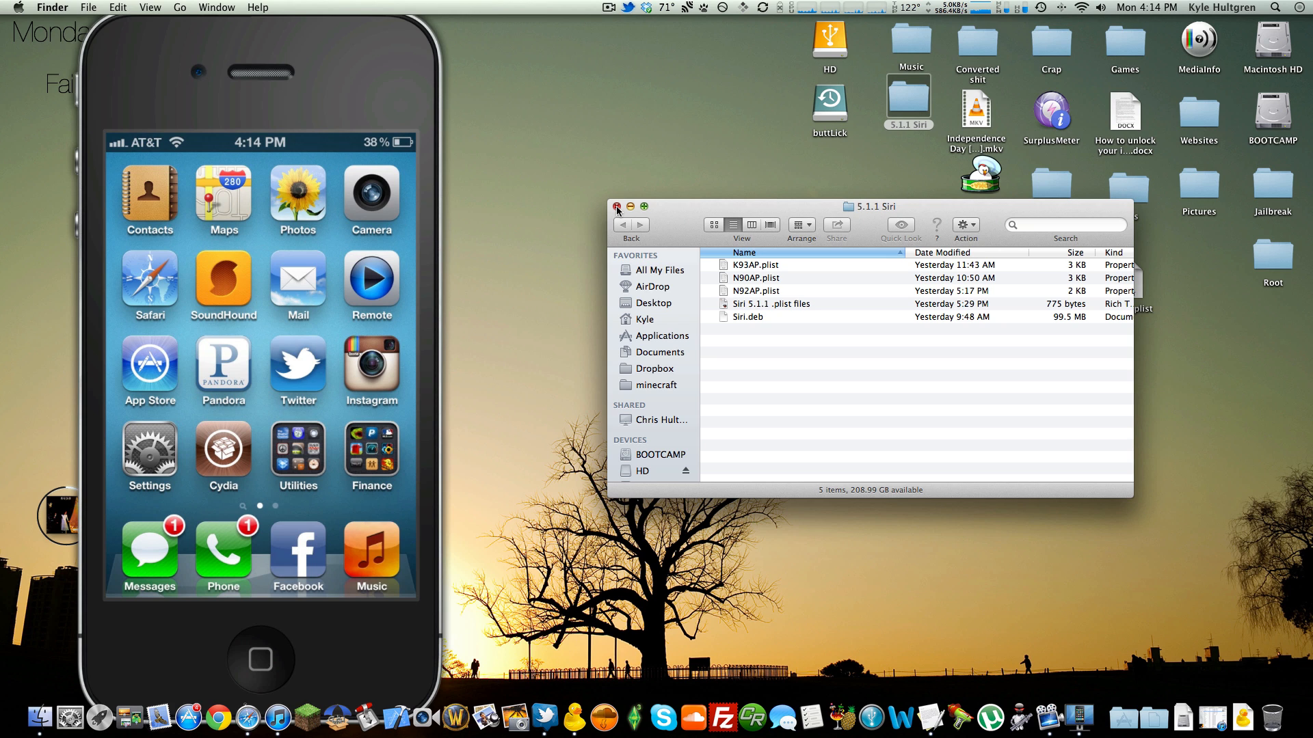
pyautogui.click(617, 206)
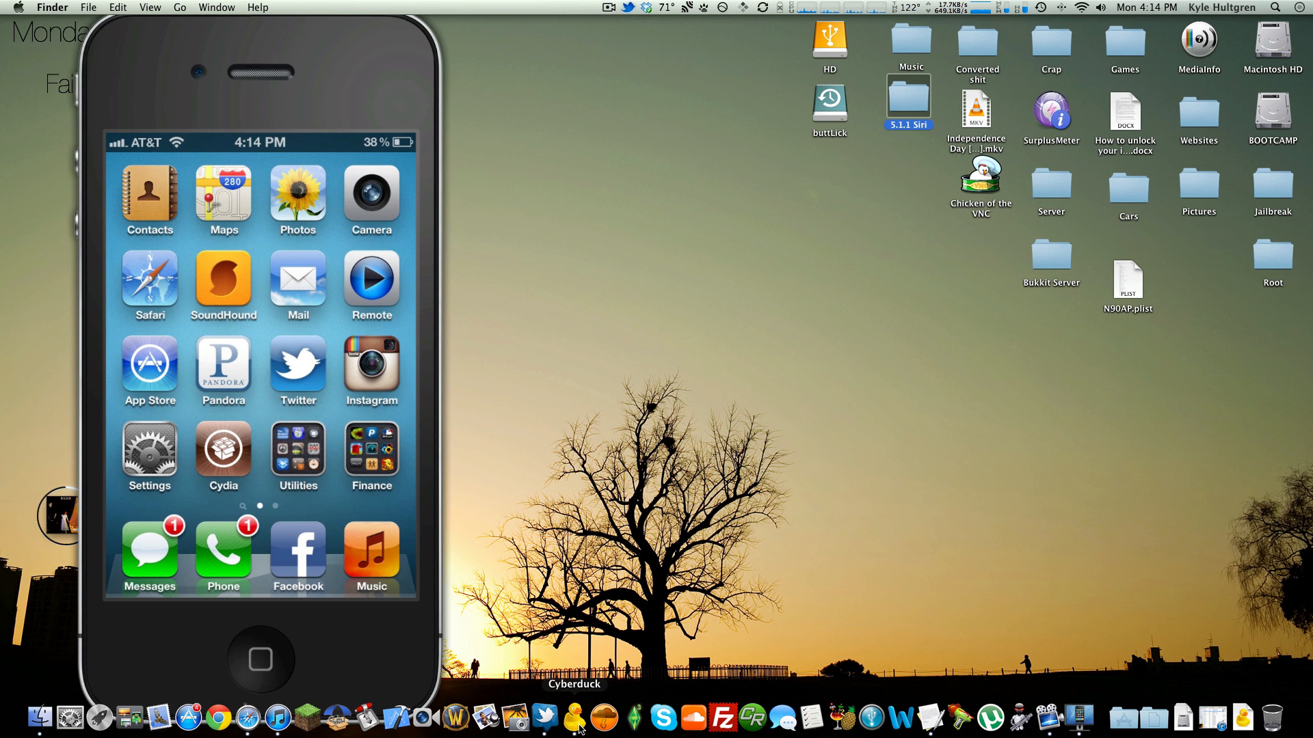
pyautogui.click(574, 717)
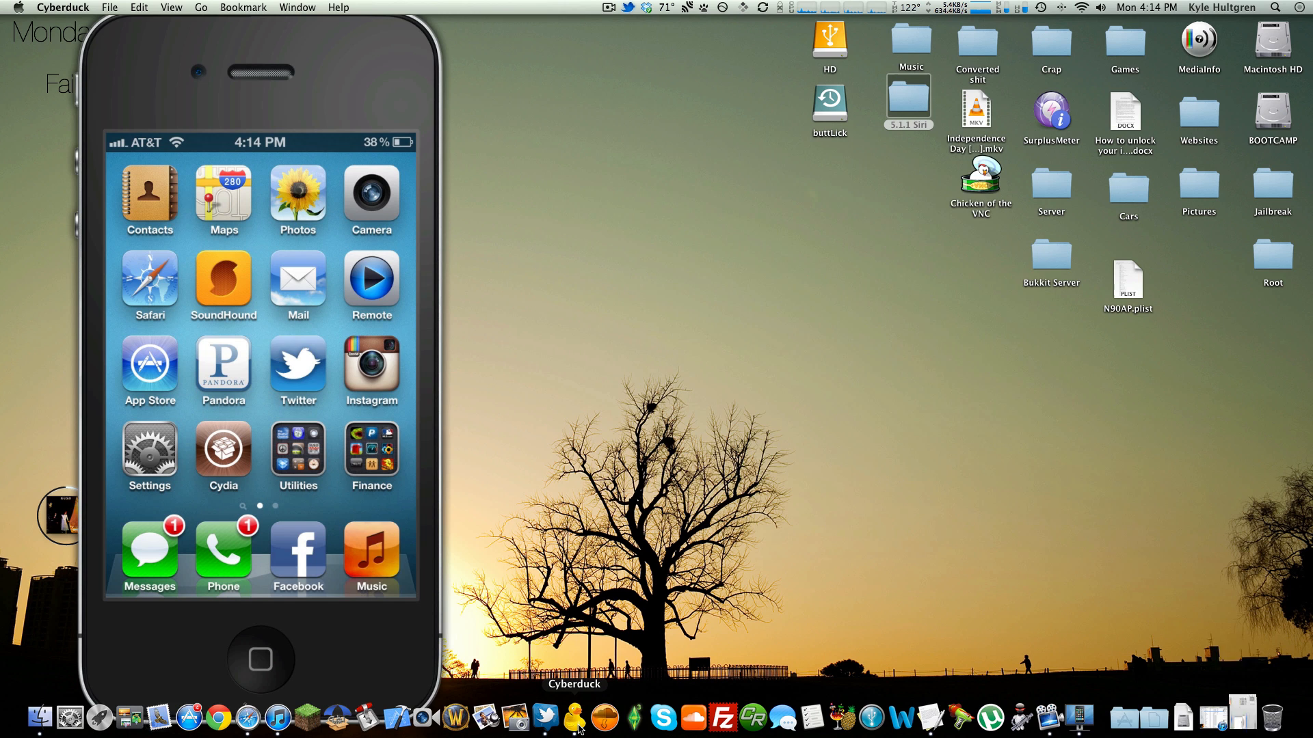
# Browse the phone over SFTP through private, var, root, Media and Cydia into AutoInstall.
pyautogui.click(574, 718)
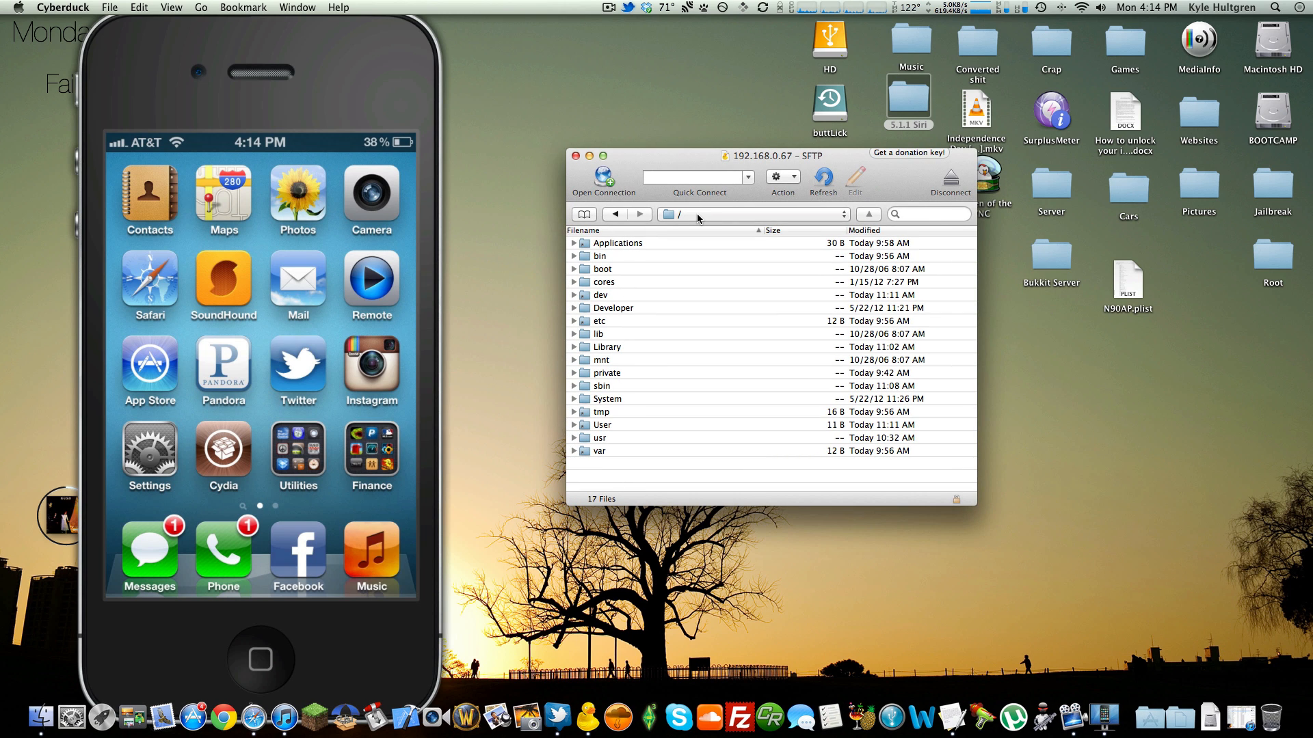
pyautogui.moveTo(624, 386)
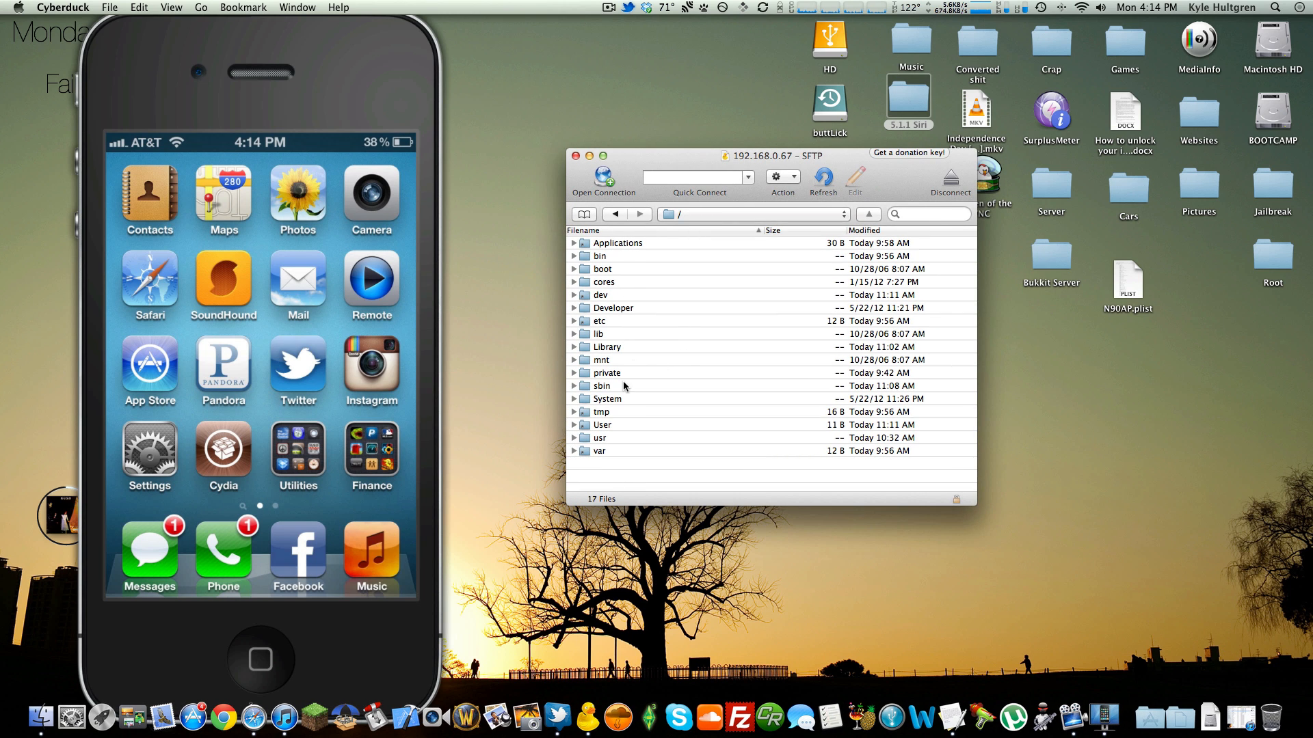
pyautogui.doubleClick(606, 372)
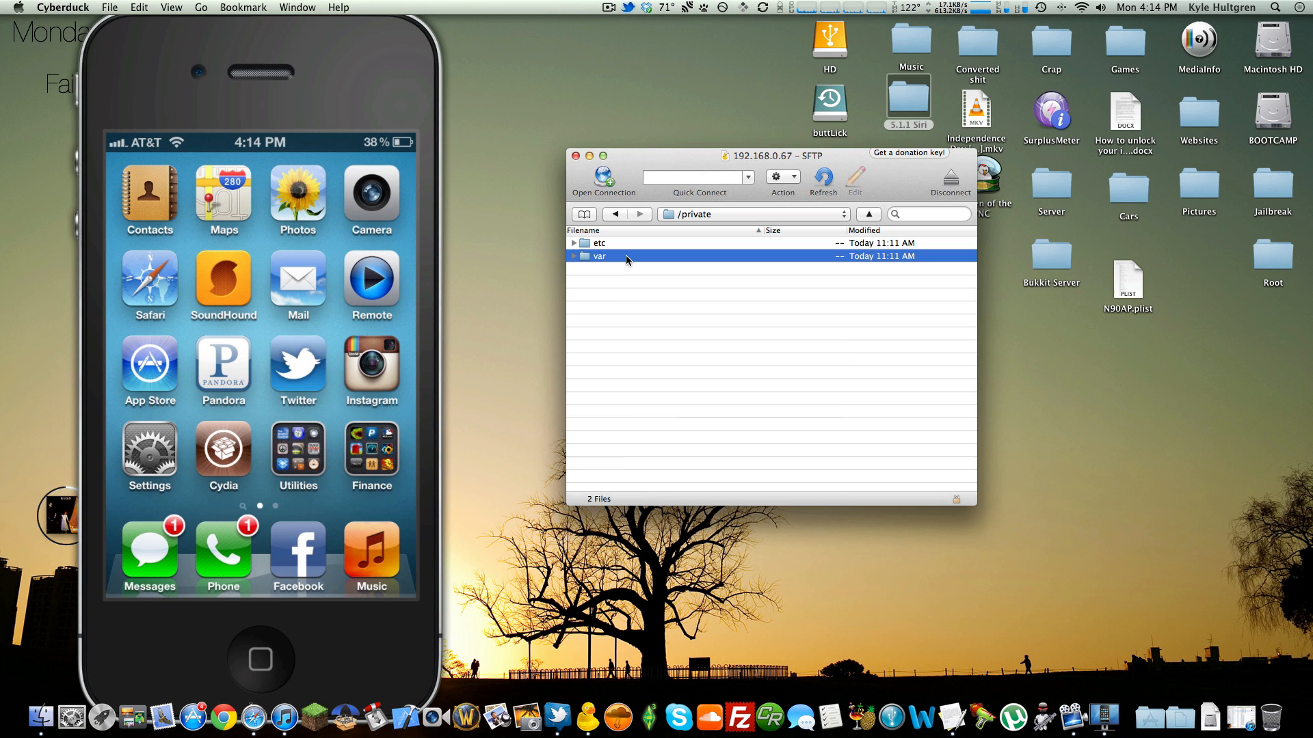
pyautogui.doubleClick(599, 256)
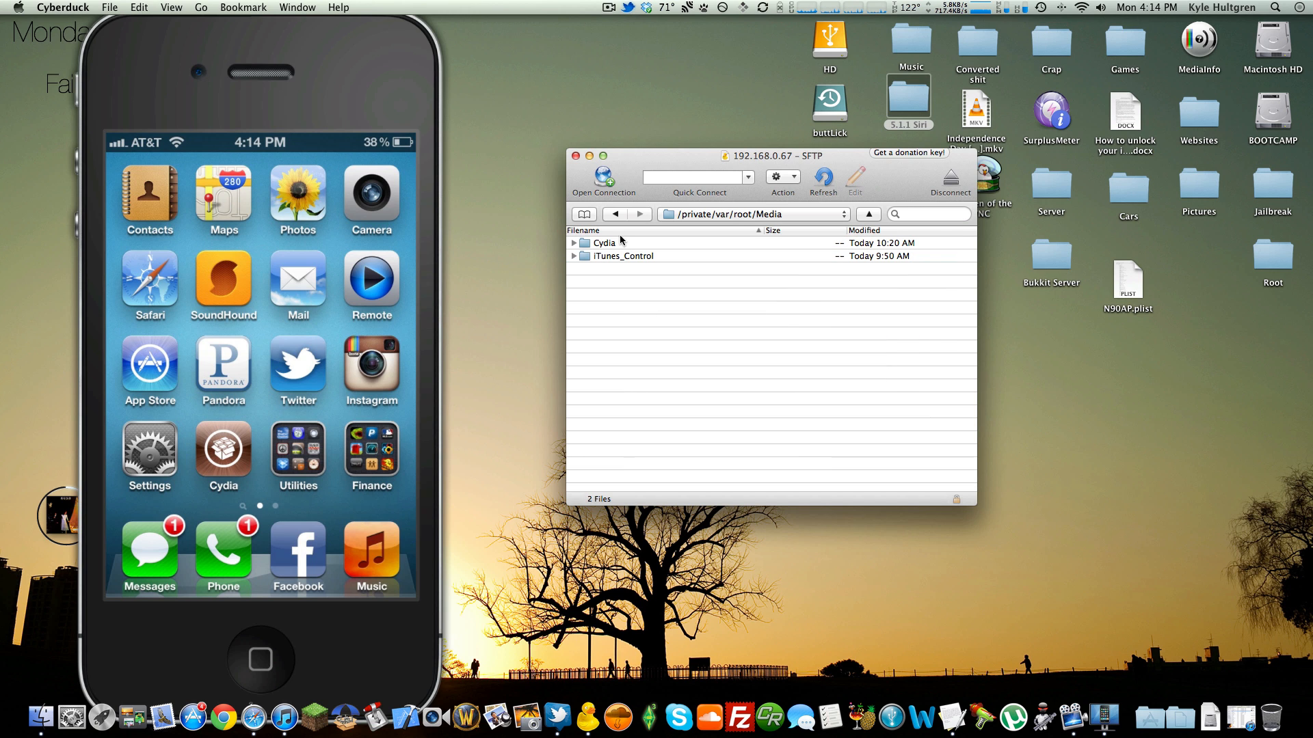
pyautogui.moveTo(615, 286)
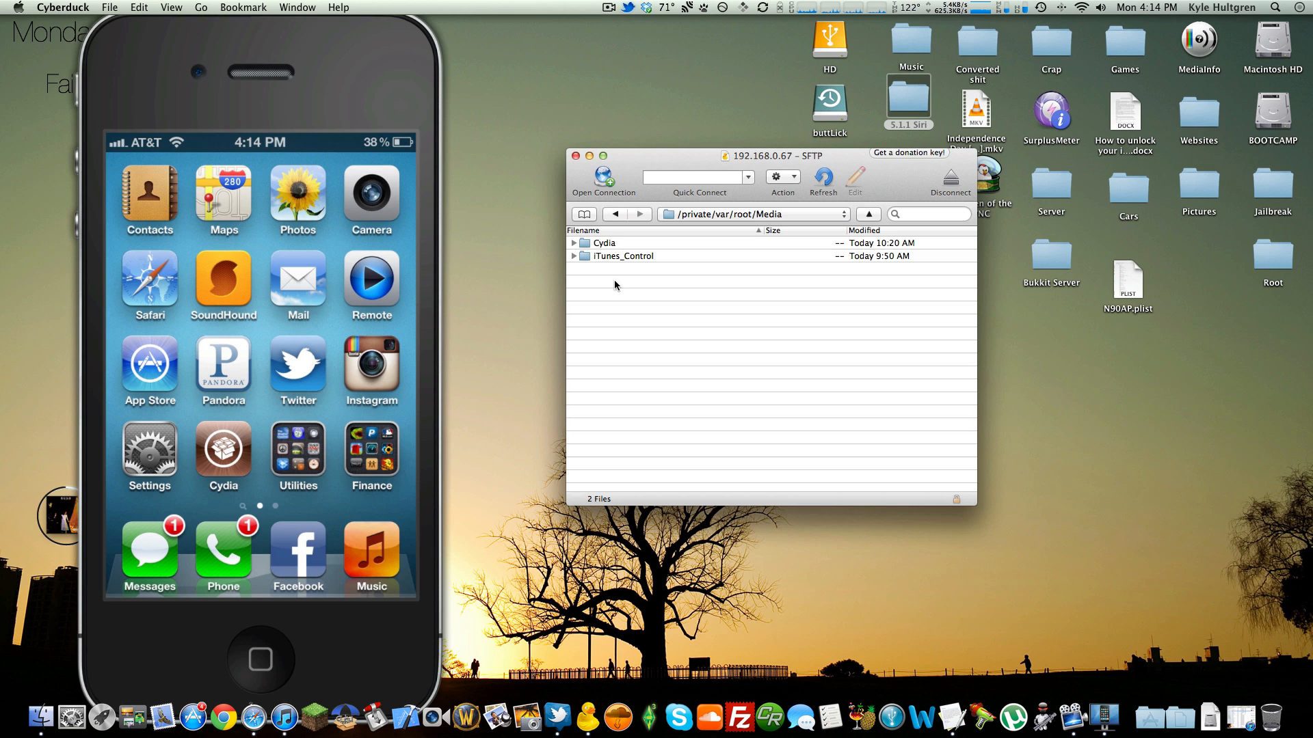
pyautogui.click(604, 242)
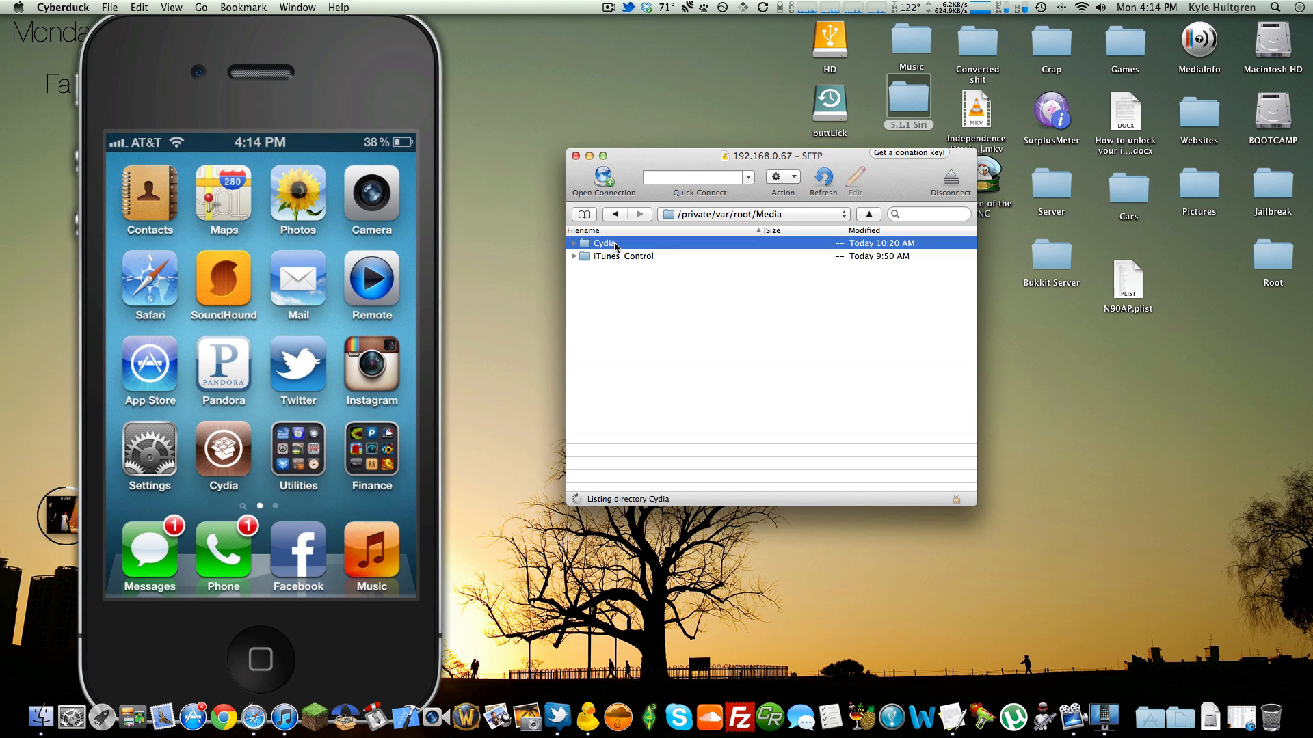
pyautogui.doubleClick(603, 243)
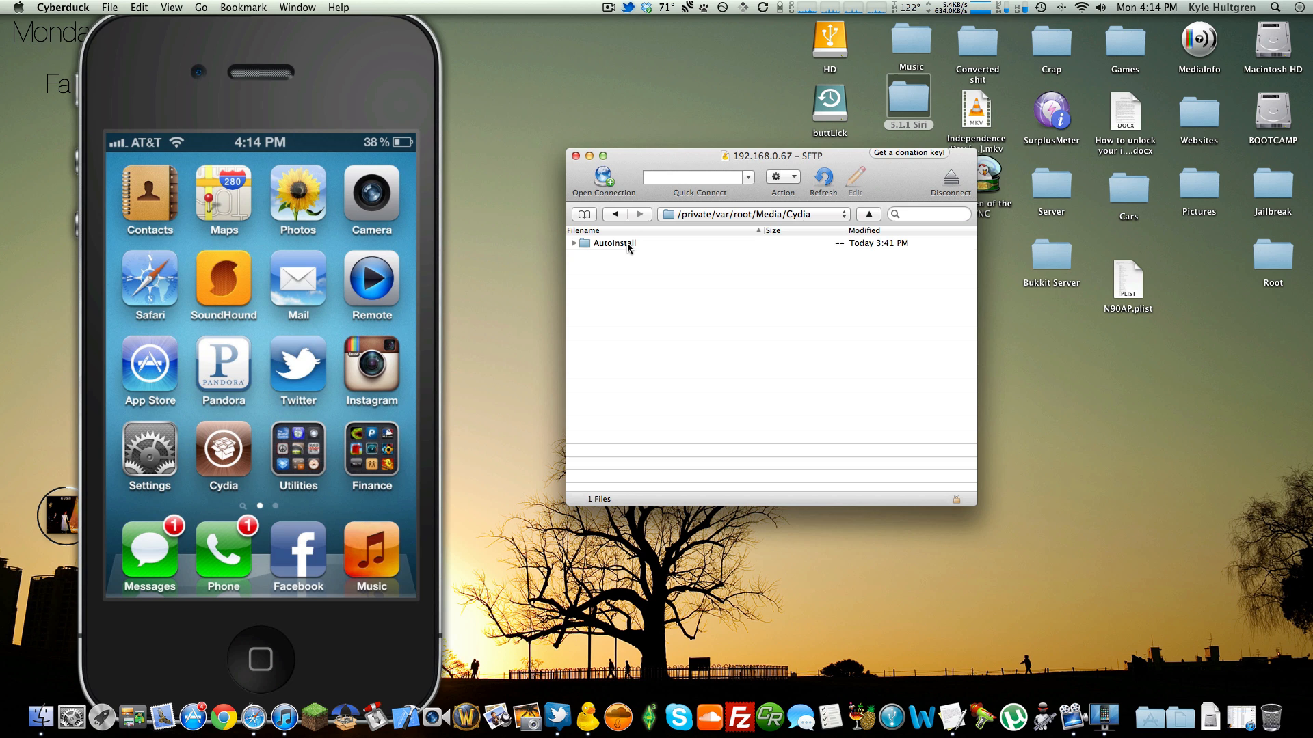
pyautogui.doubleClick(614, 243)
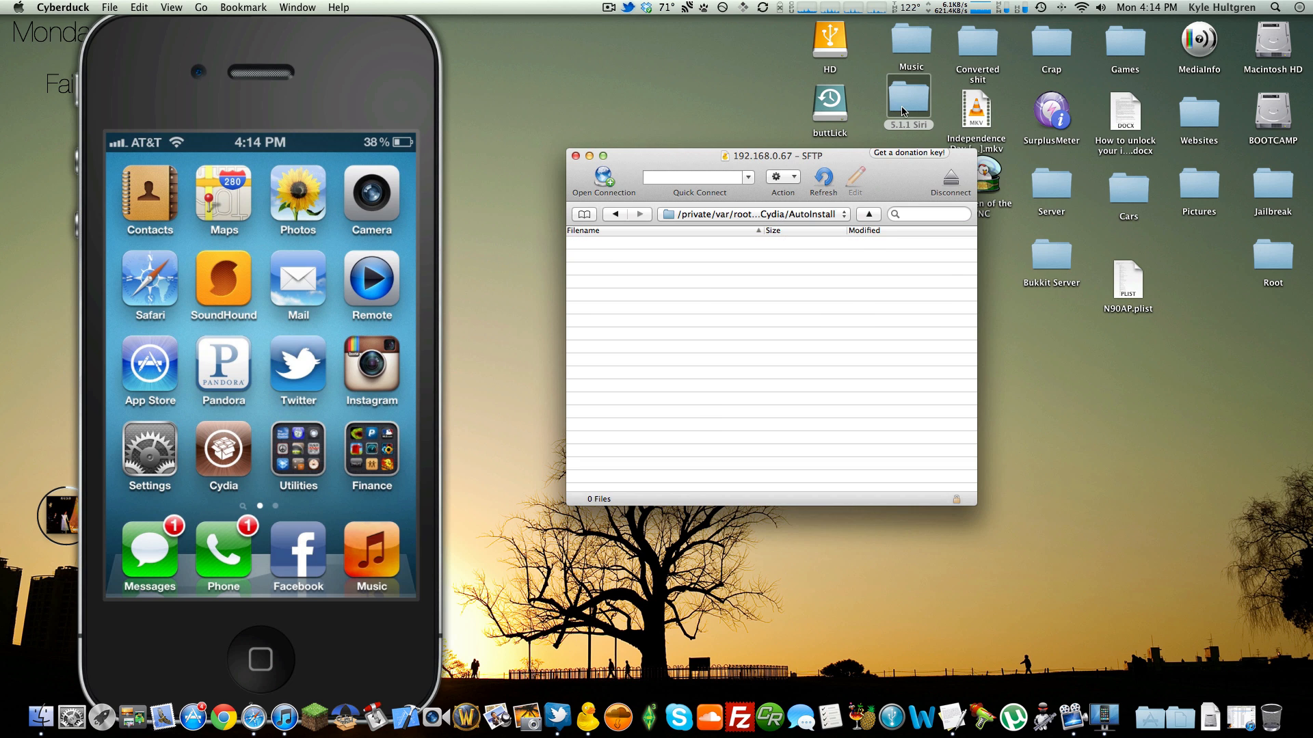
pyautogui.doubleClick(906, 94)
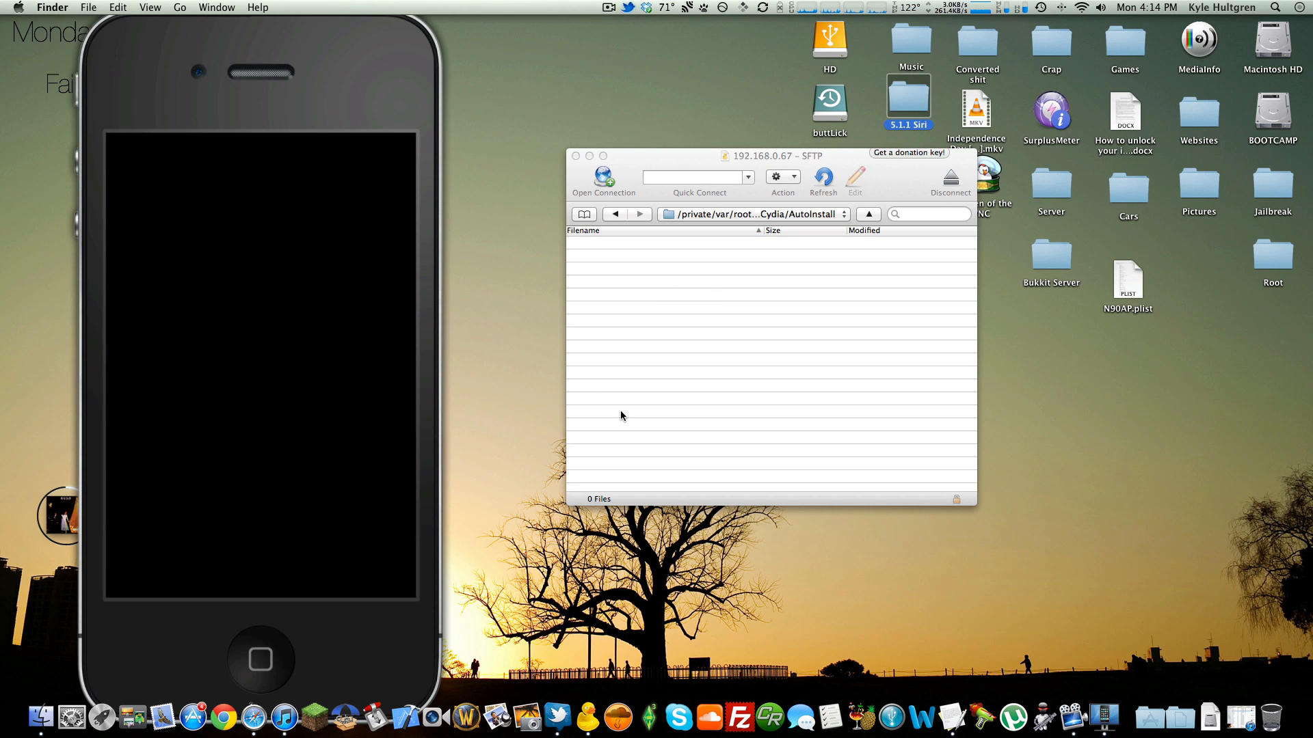
pyautogui.moveTo(750, 210)
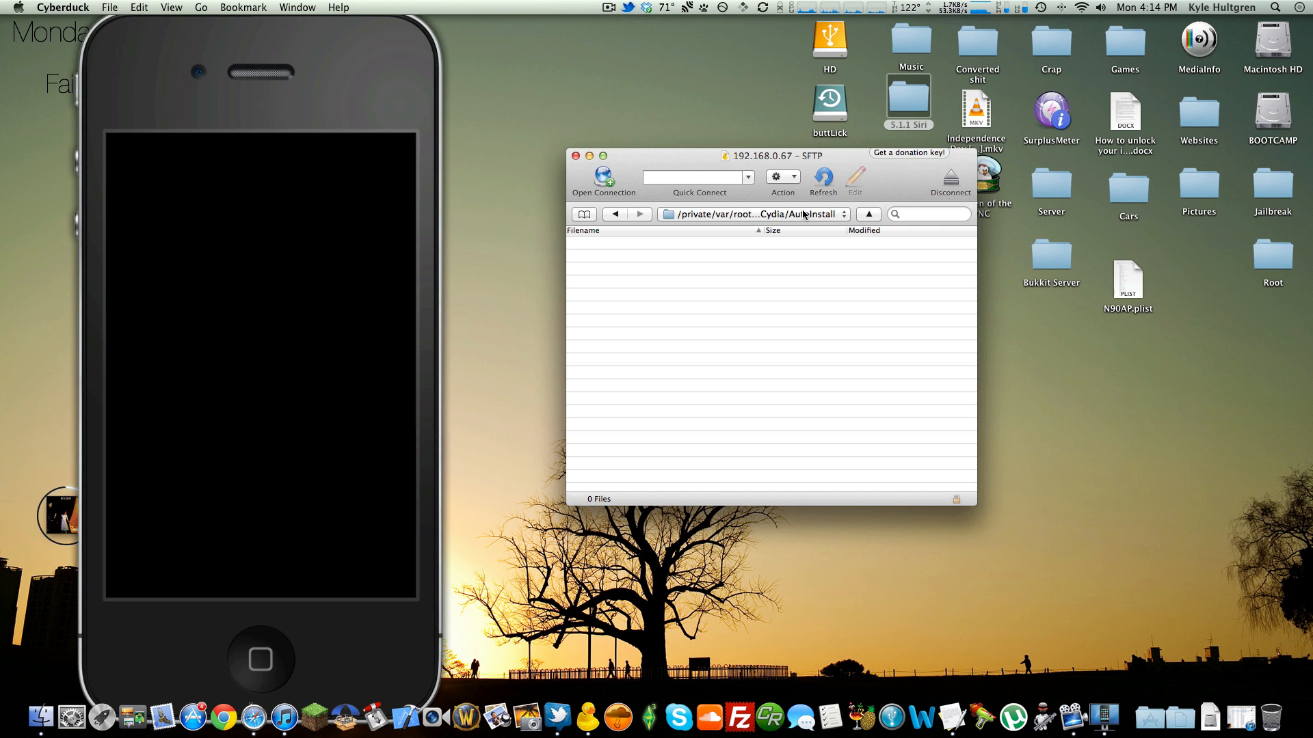
pyautogui.moveTo(816, 219)
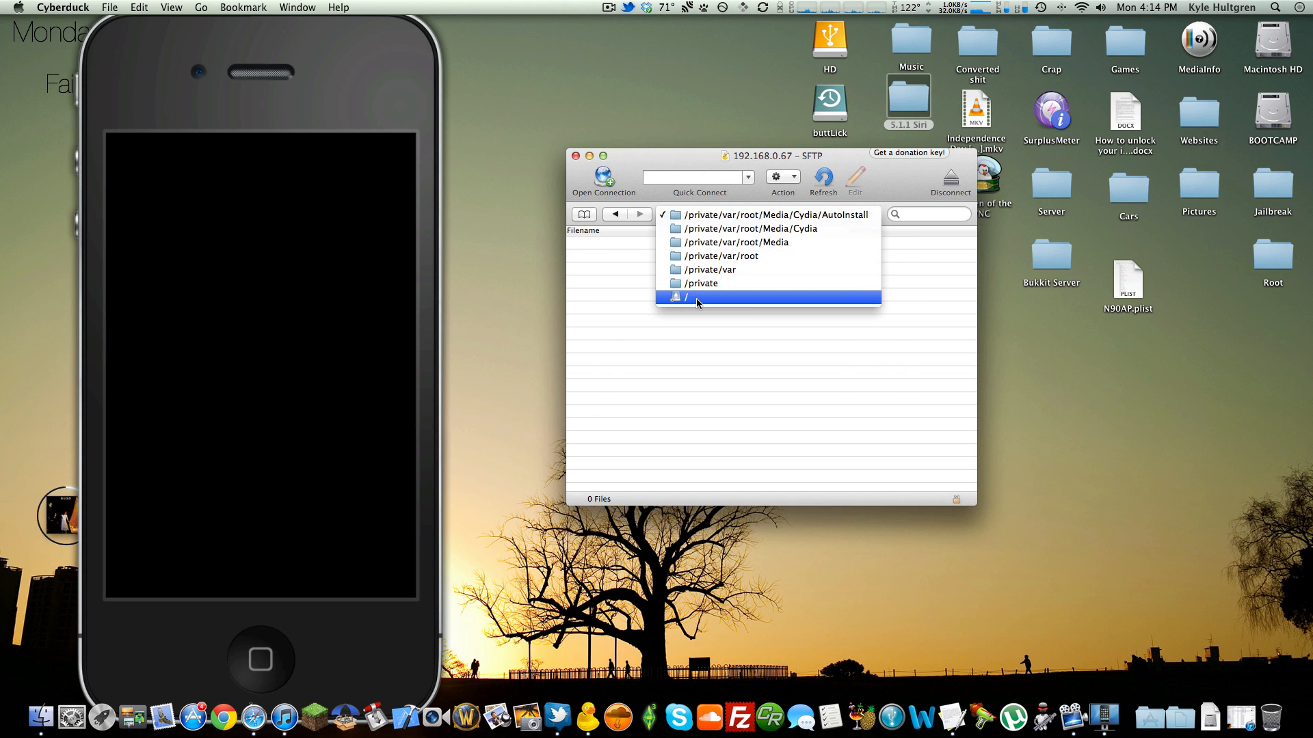
# From the phone's root, go through System, Library and CoreServices into SpringBoard.app.
pyautogui.click(685, 298)
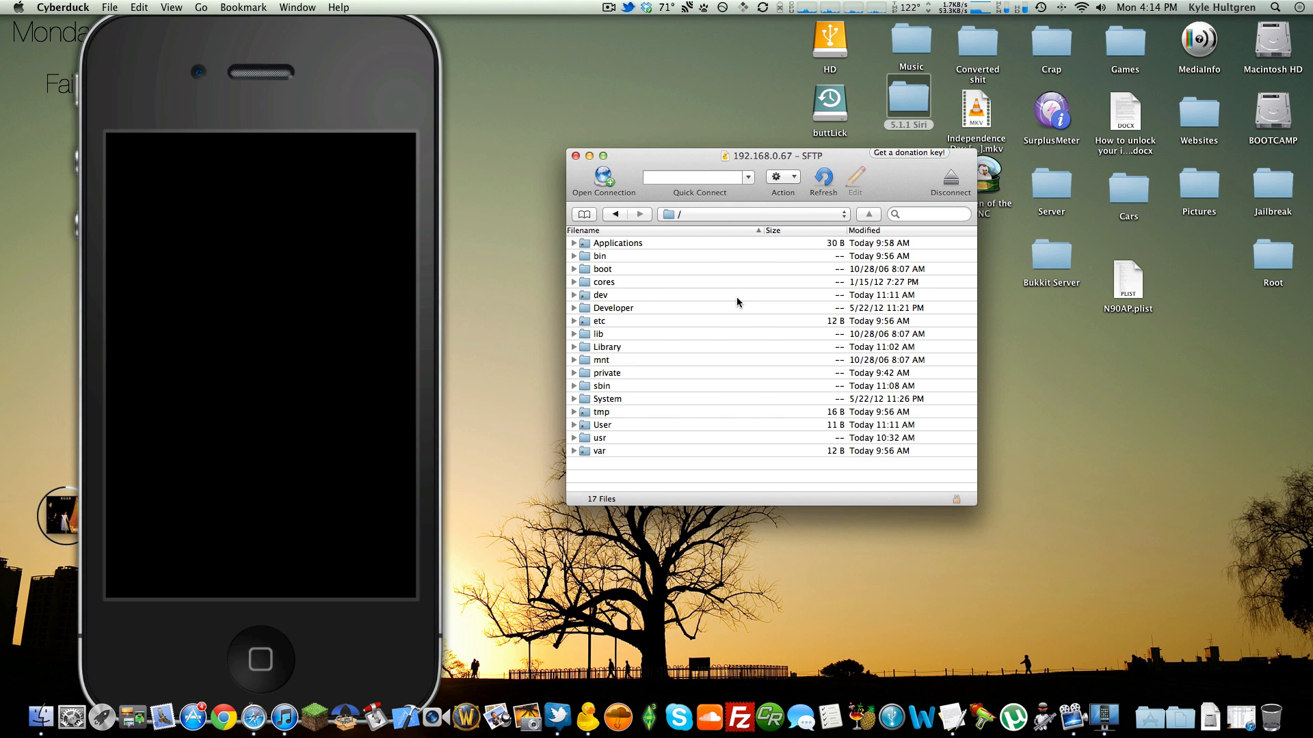
pyautogui.moveTo(668, 355)
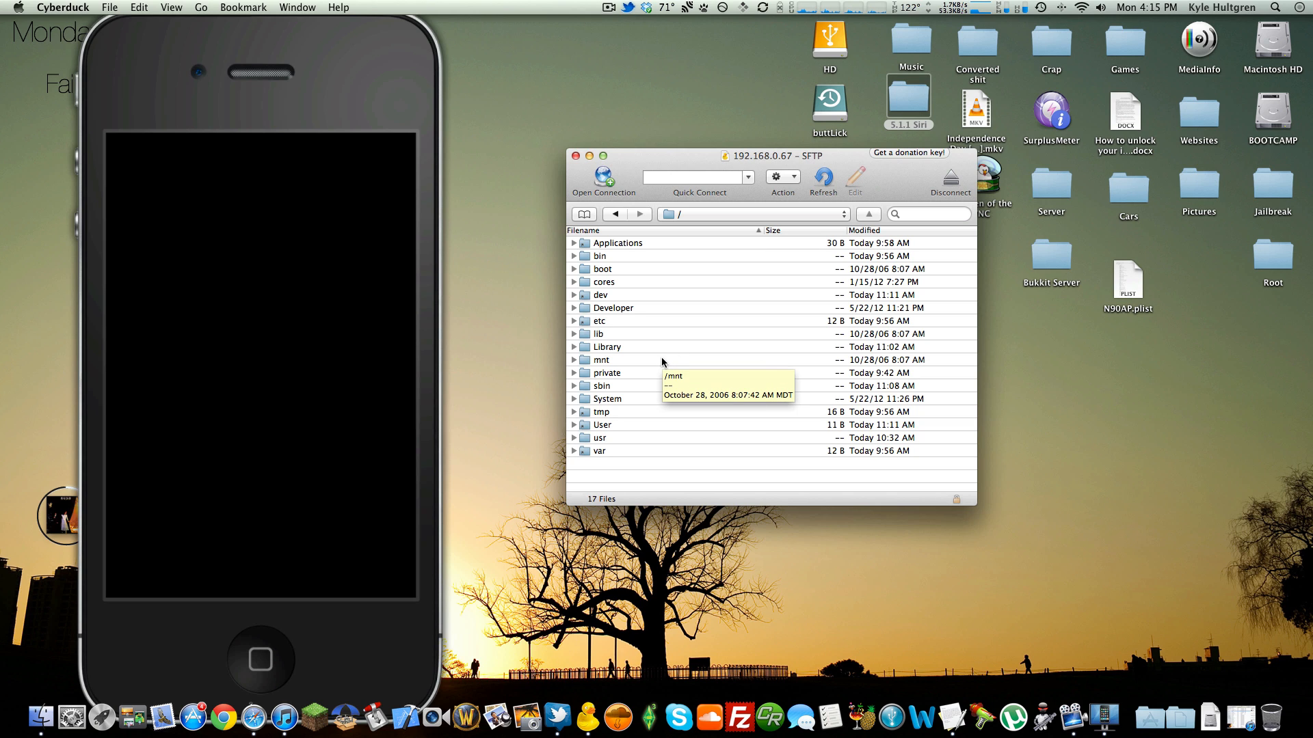
pyautogui.moveTo(633, 366)
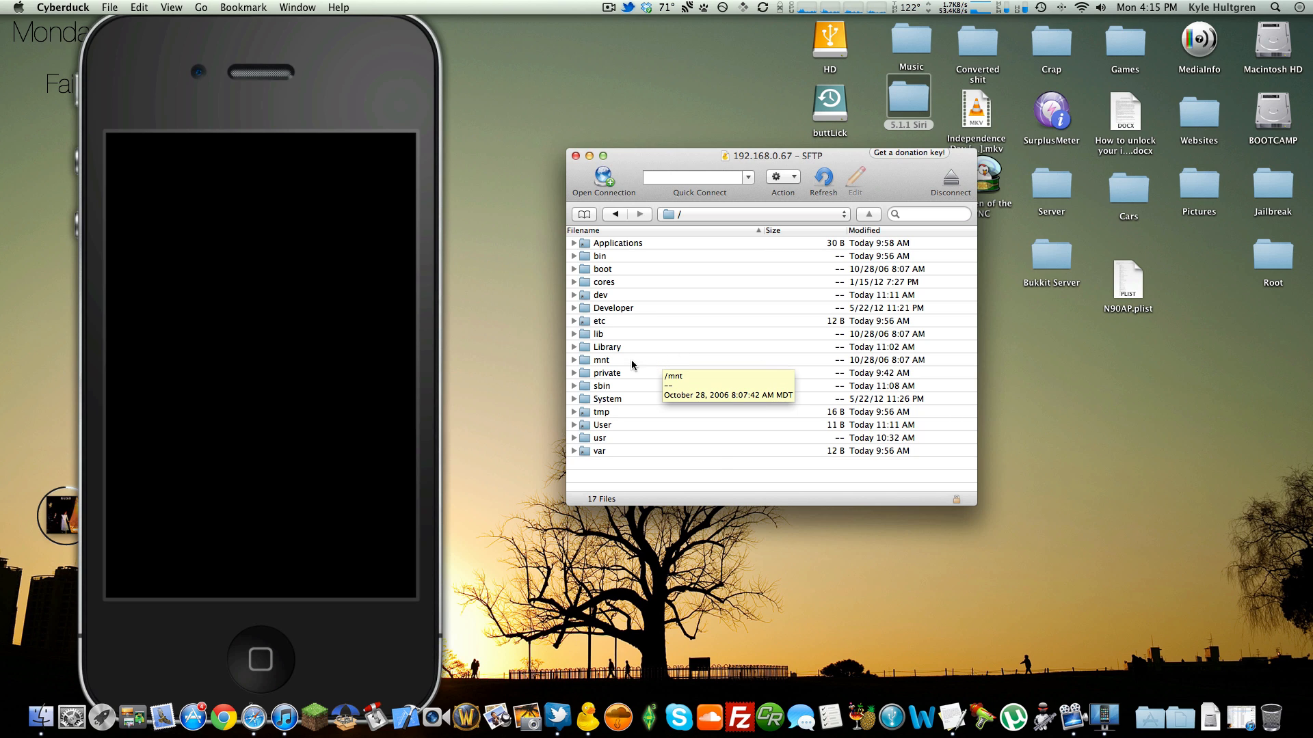
pyautogui.doubleClick(607, 399)
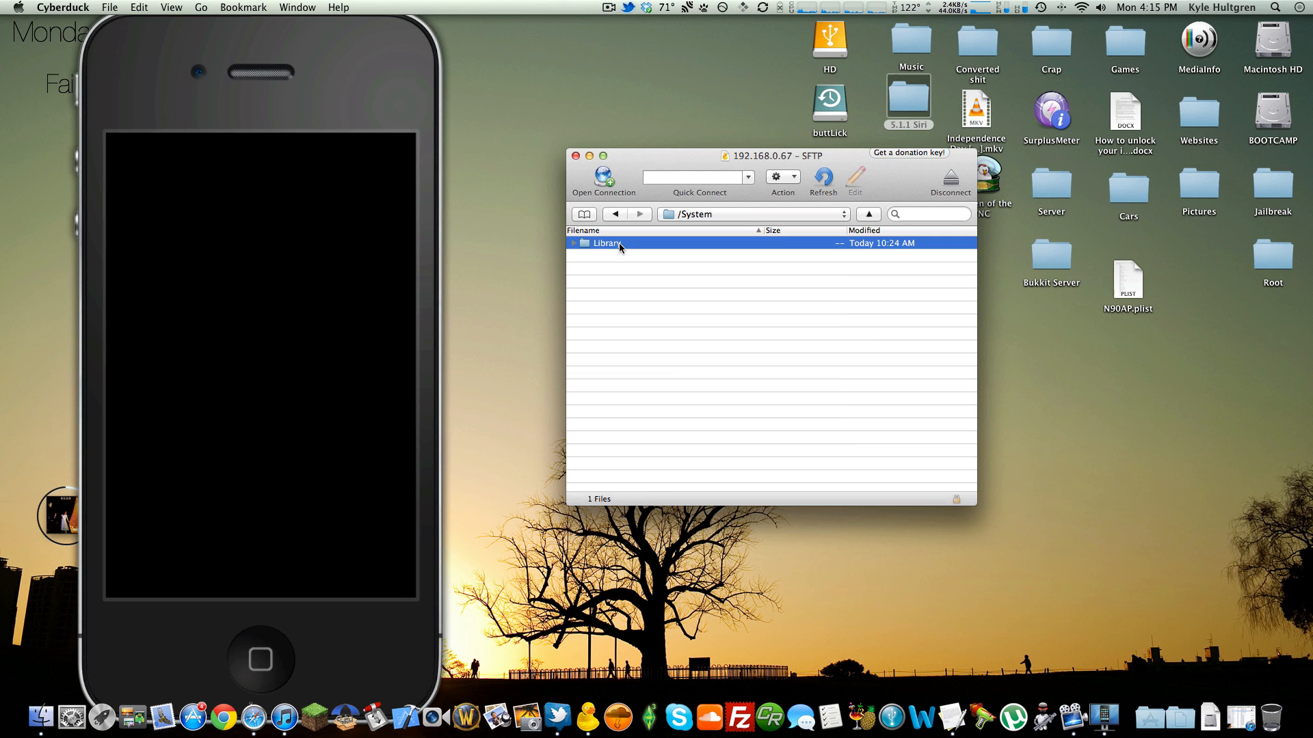
pyautogui.doubleClick(606, 242)
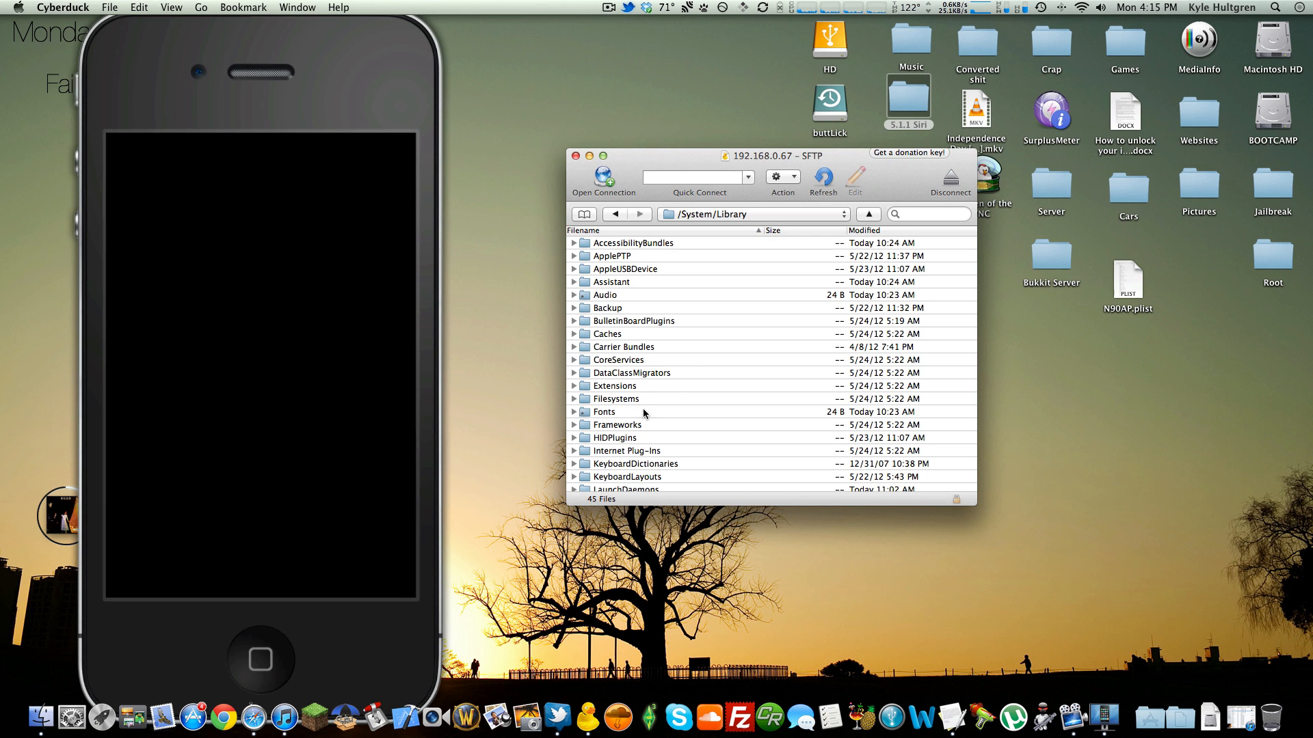
pyautogui.click(618, 360)
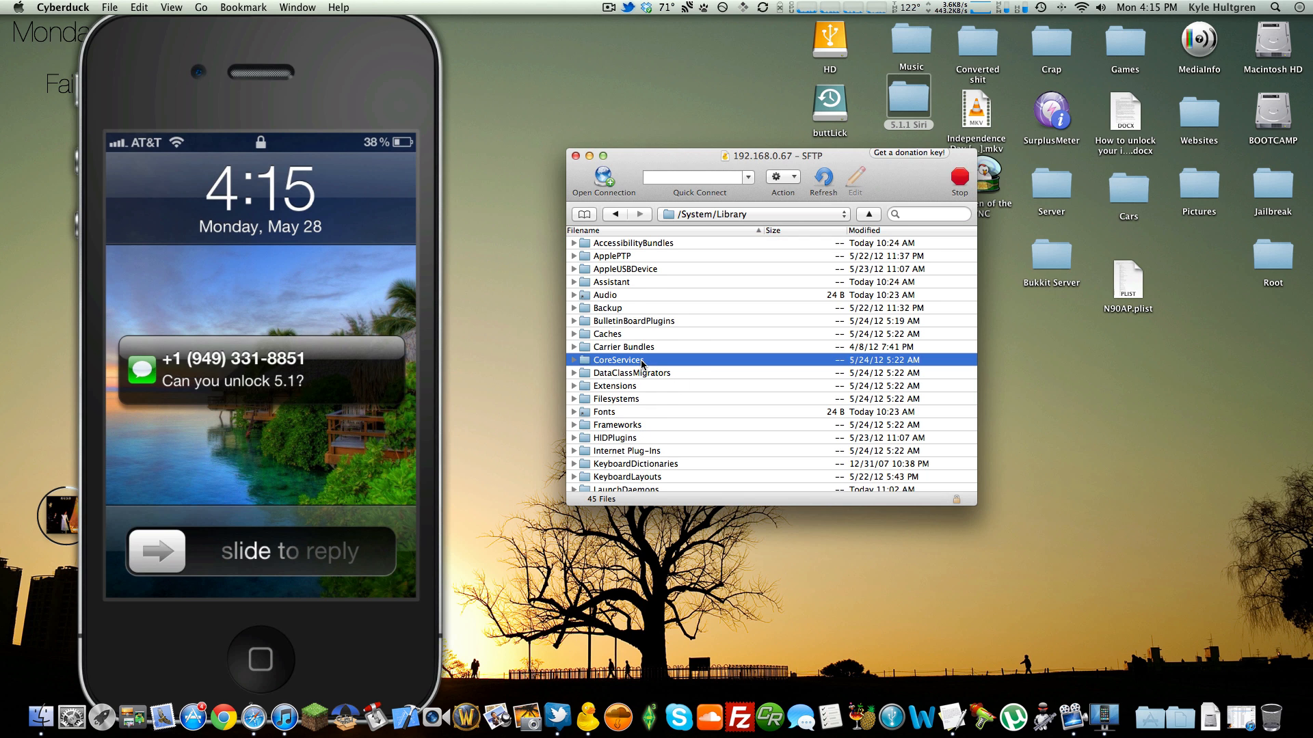
pyautogui.doubleClick(618, 360)
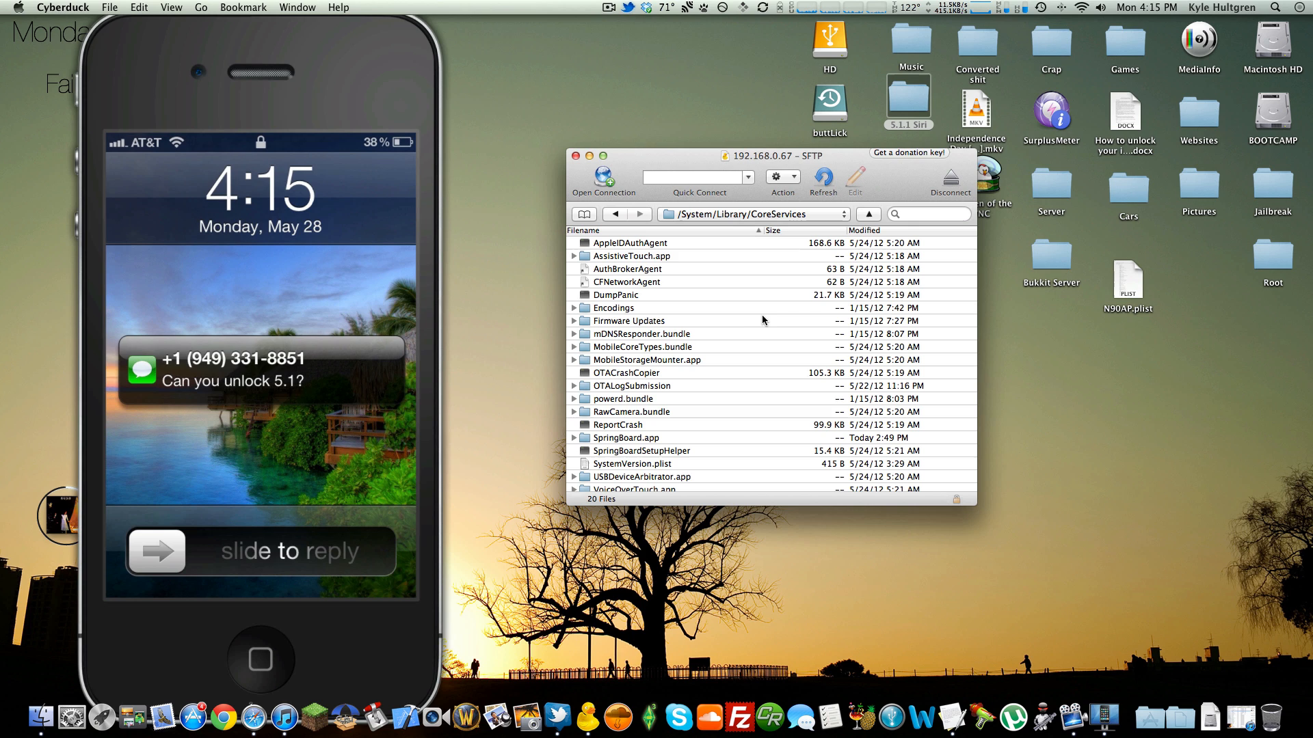
pyautogui.moveTo(668, 370)
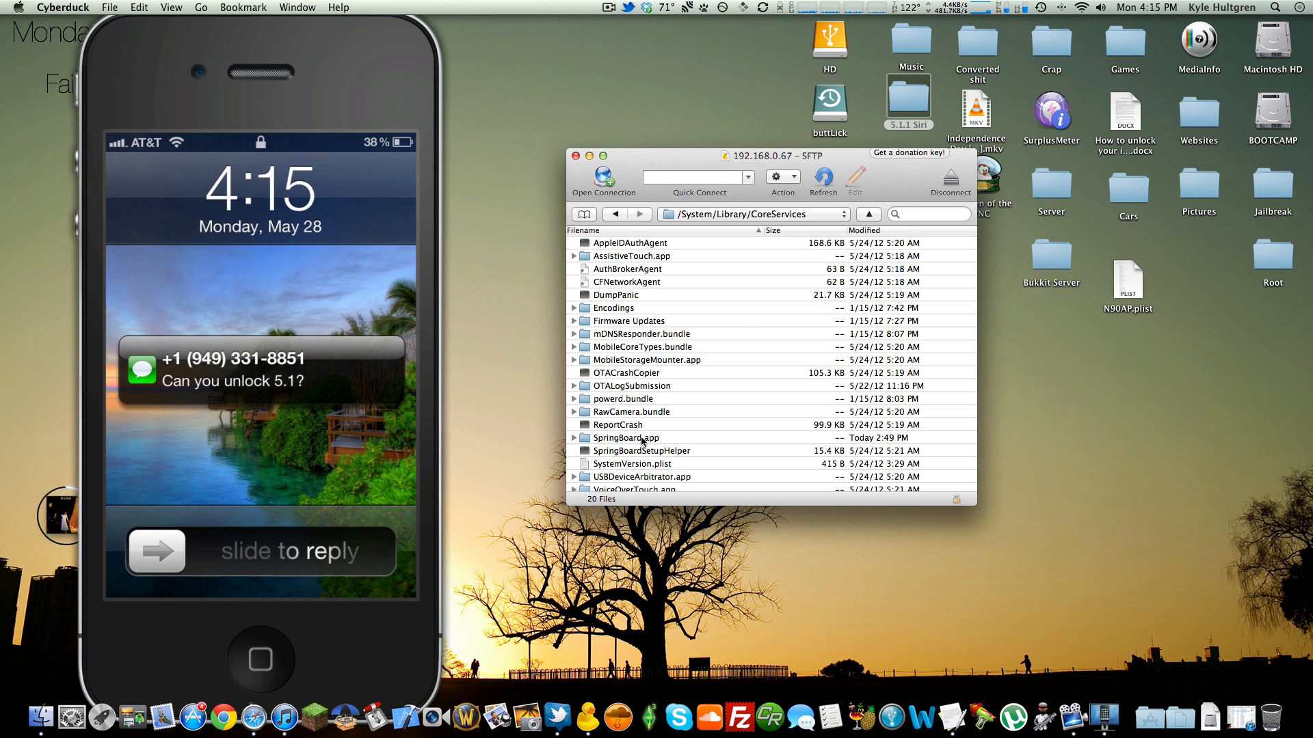
pyautogui.moveTo(625, 437)
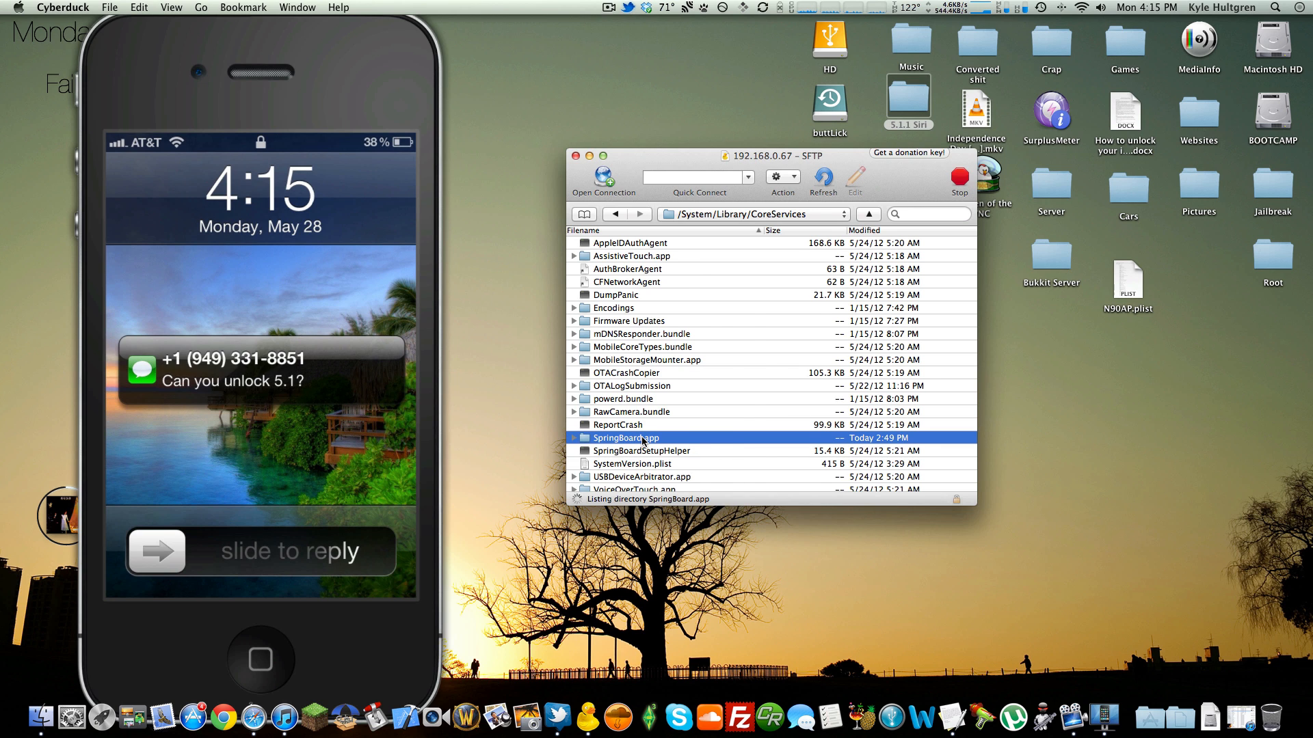
pyautogui.doubleClick(623, 437)
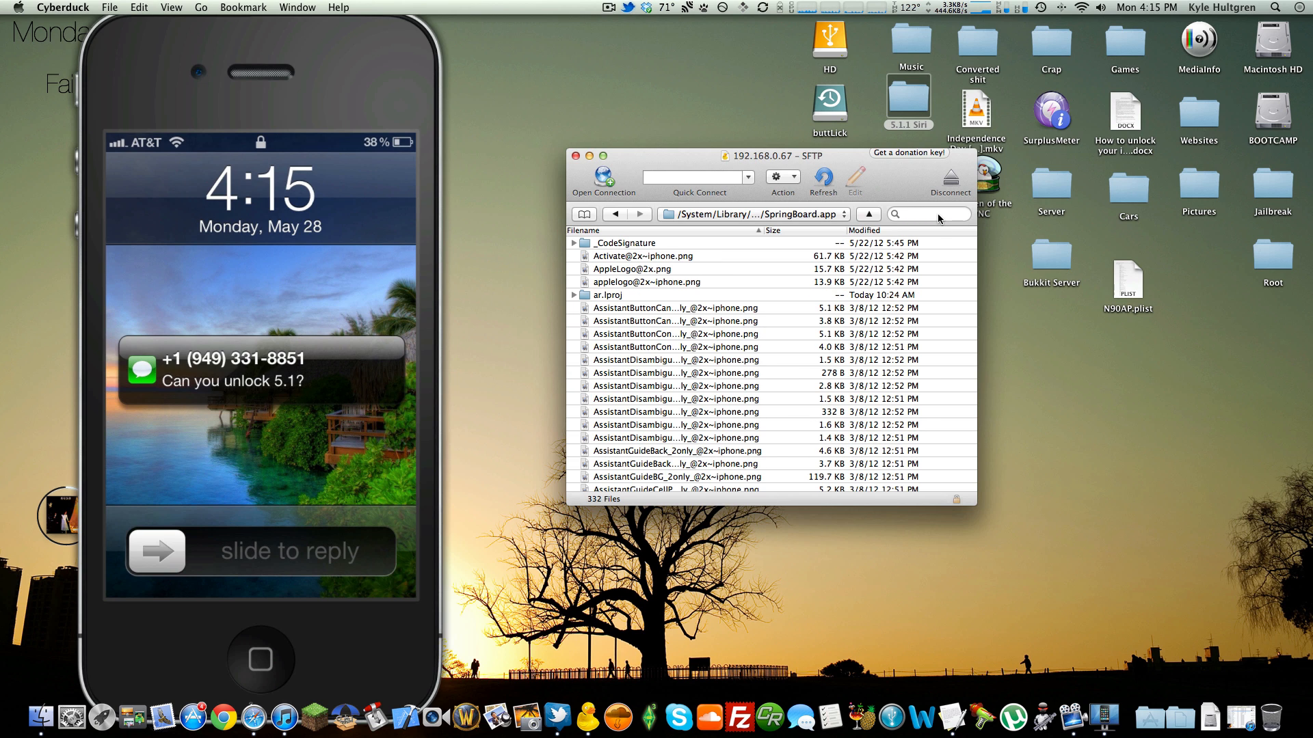
# Filter SpringBoard.app by '.plis', select N90AP.plist, and open the desktop copy.
pyautogui.write('.pli')
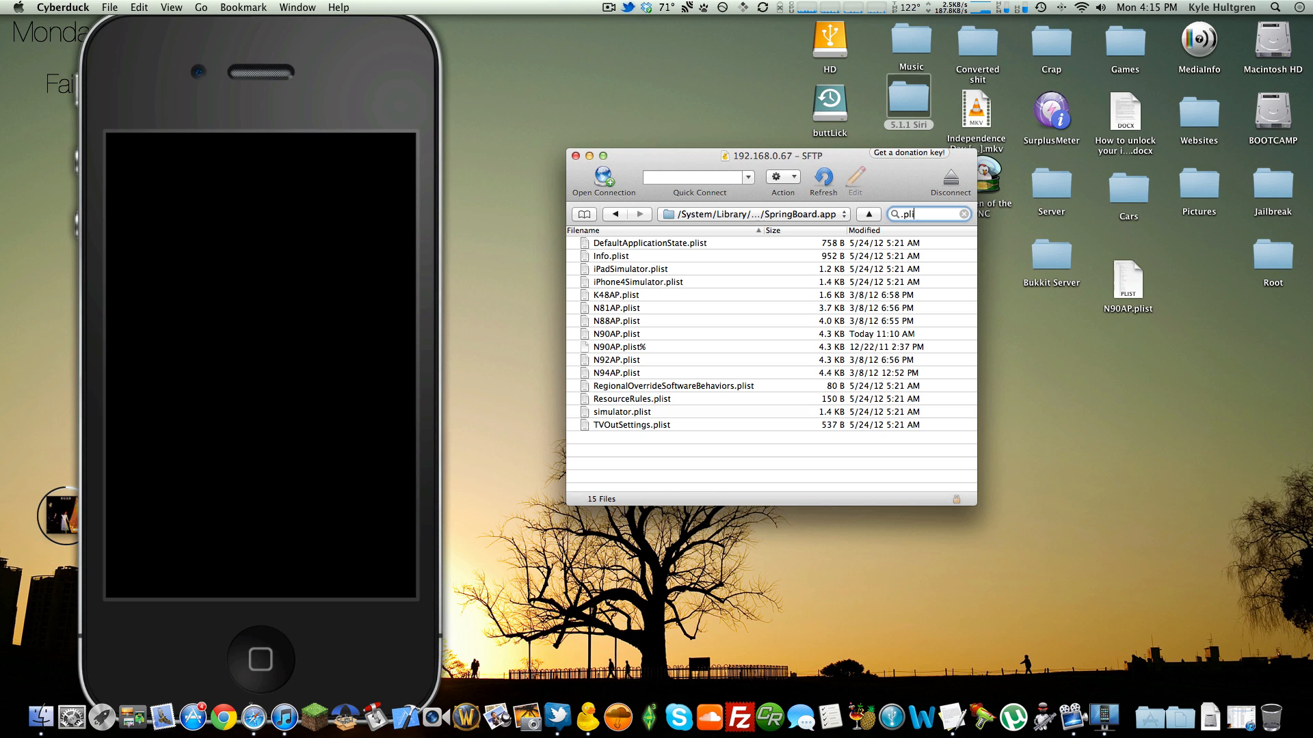
pyautogui.write('s')
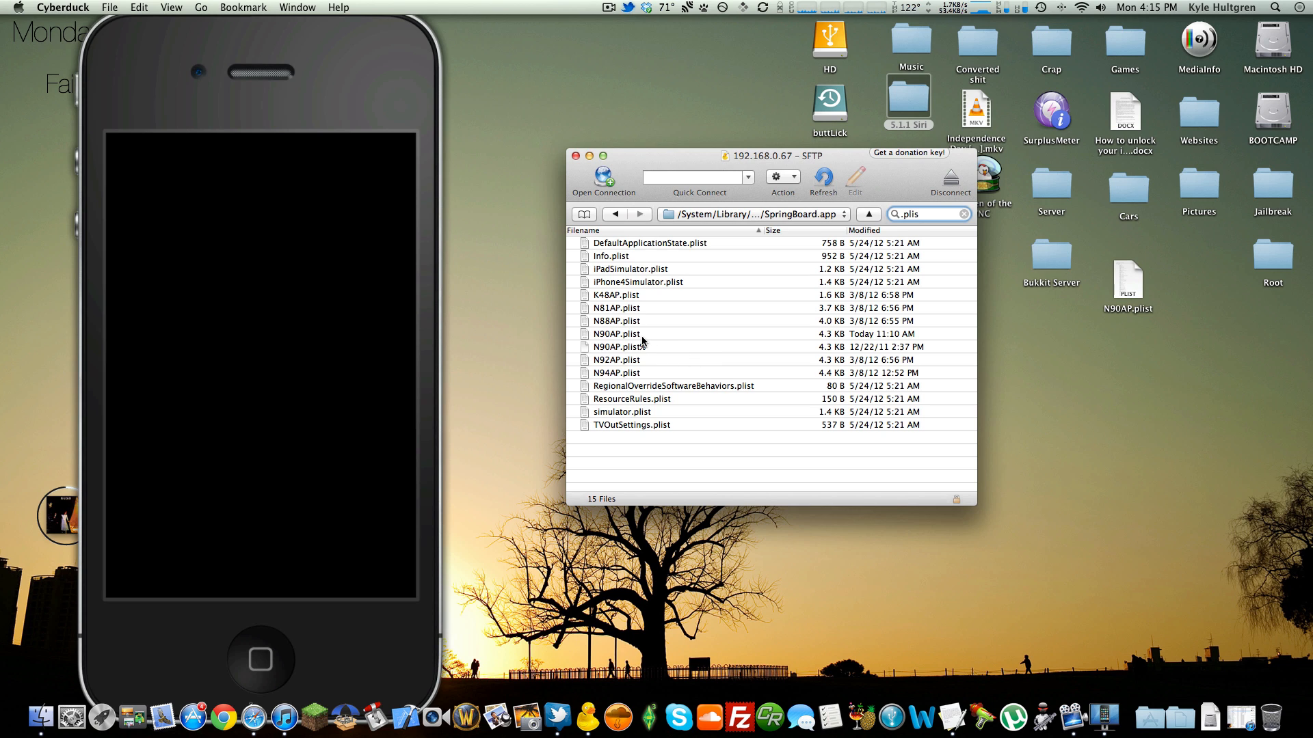
pyautogui.click(616, 333)
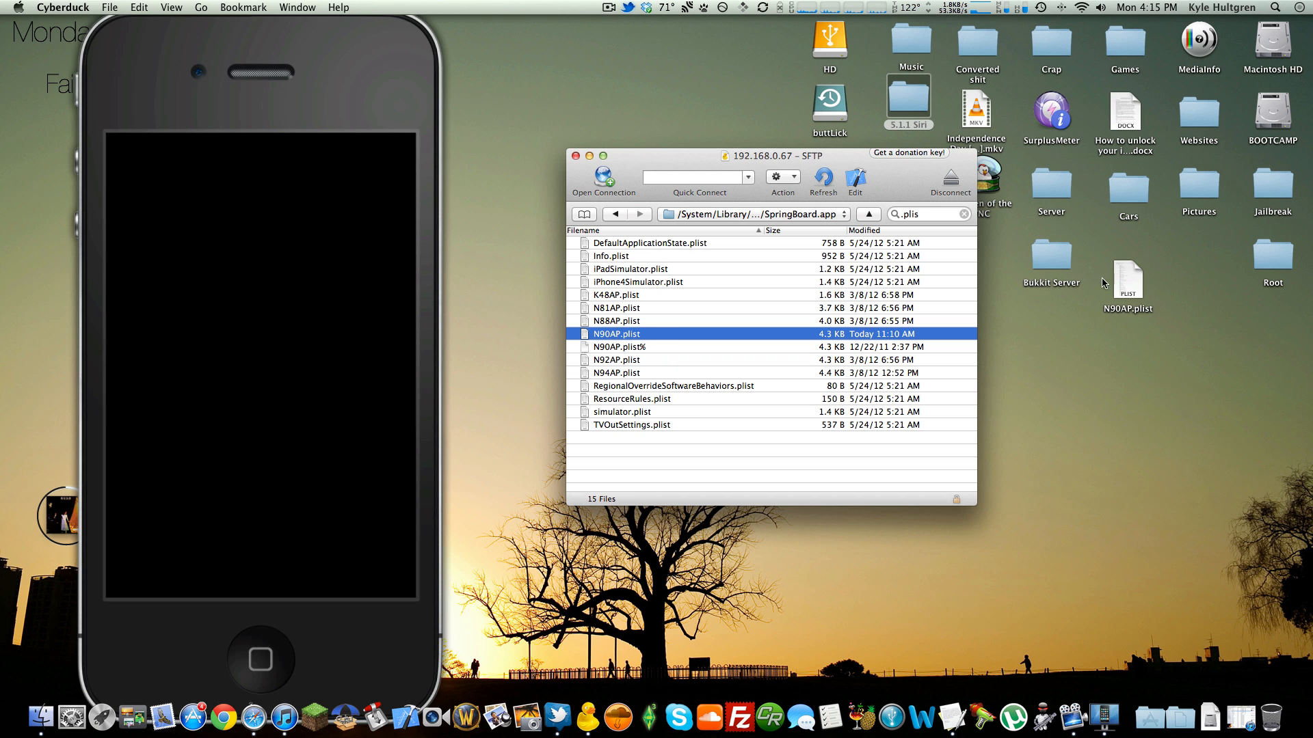
pyautogui.rightClick(1126, 280)
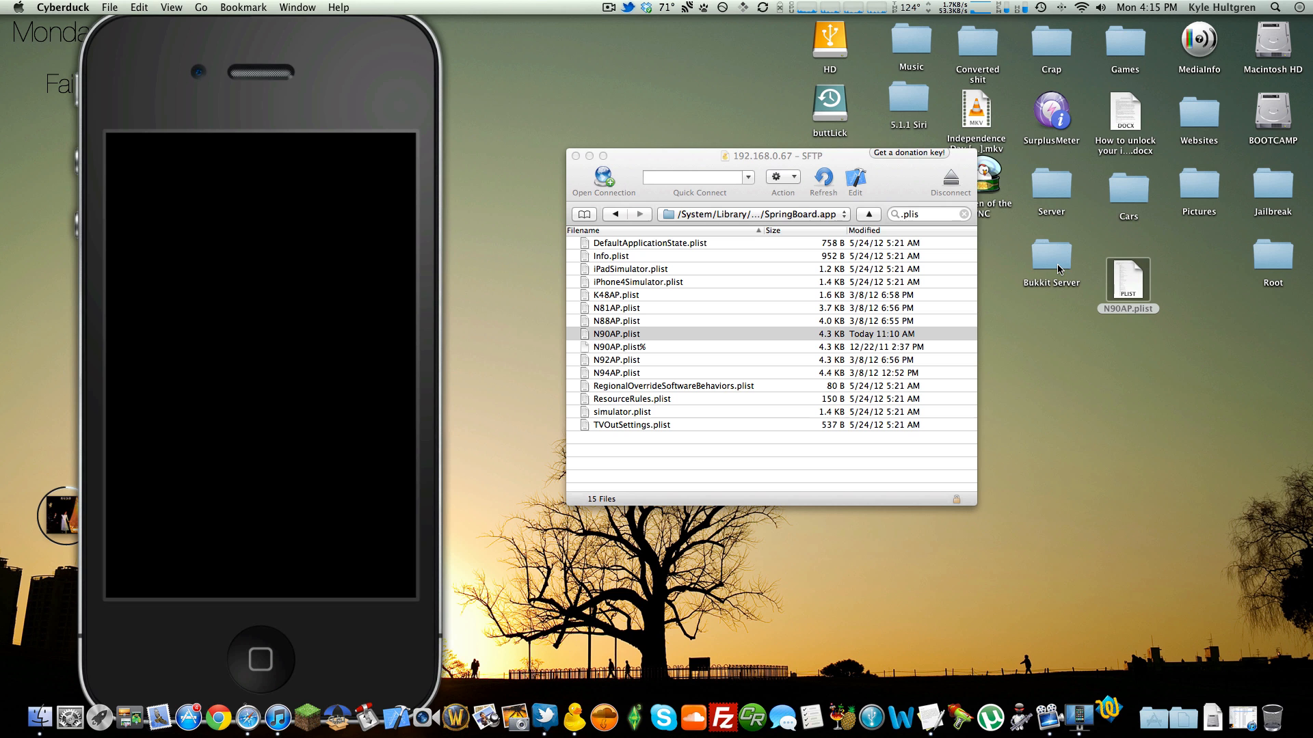
pyautogui.moveTo(1021, 324)
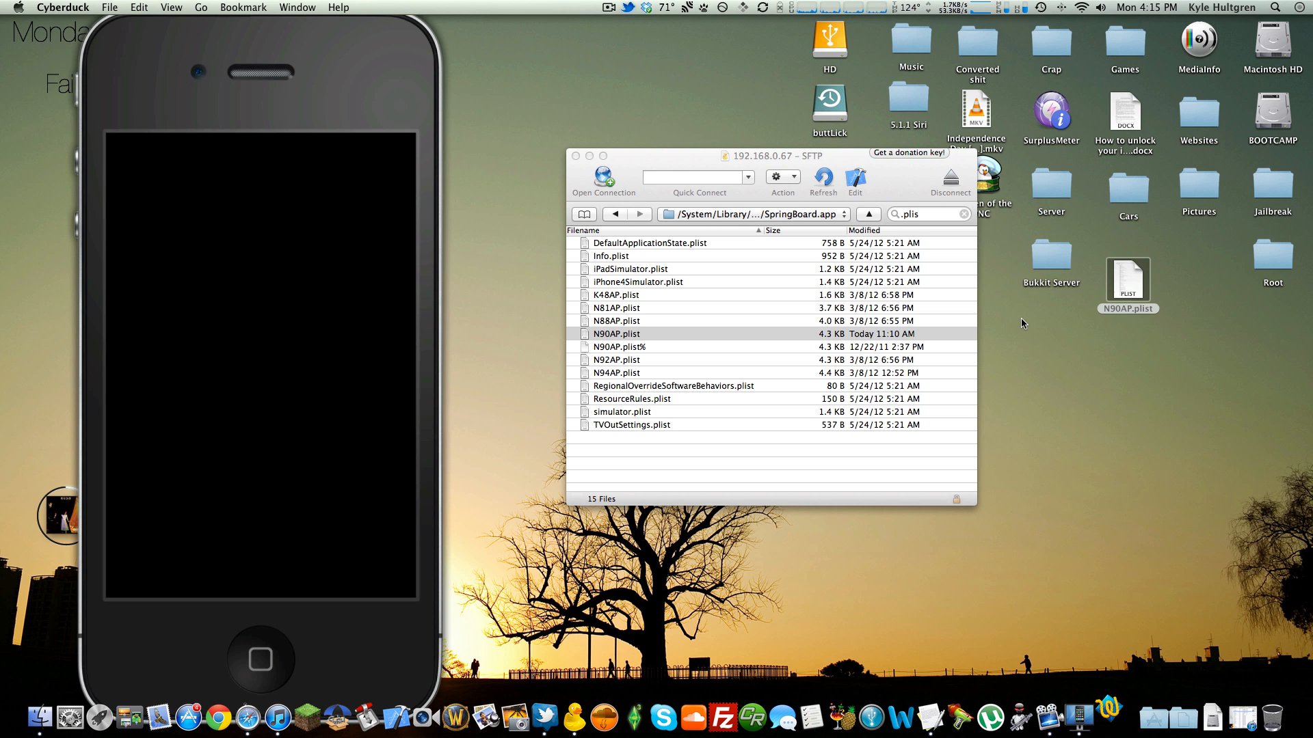
pyautogui.doubleClick(616, 332)
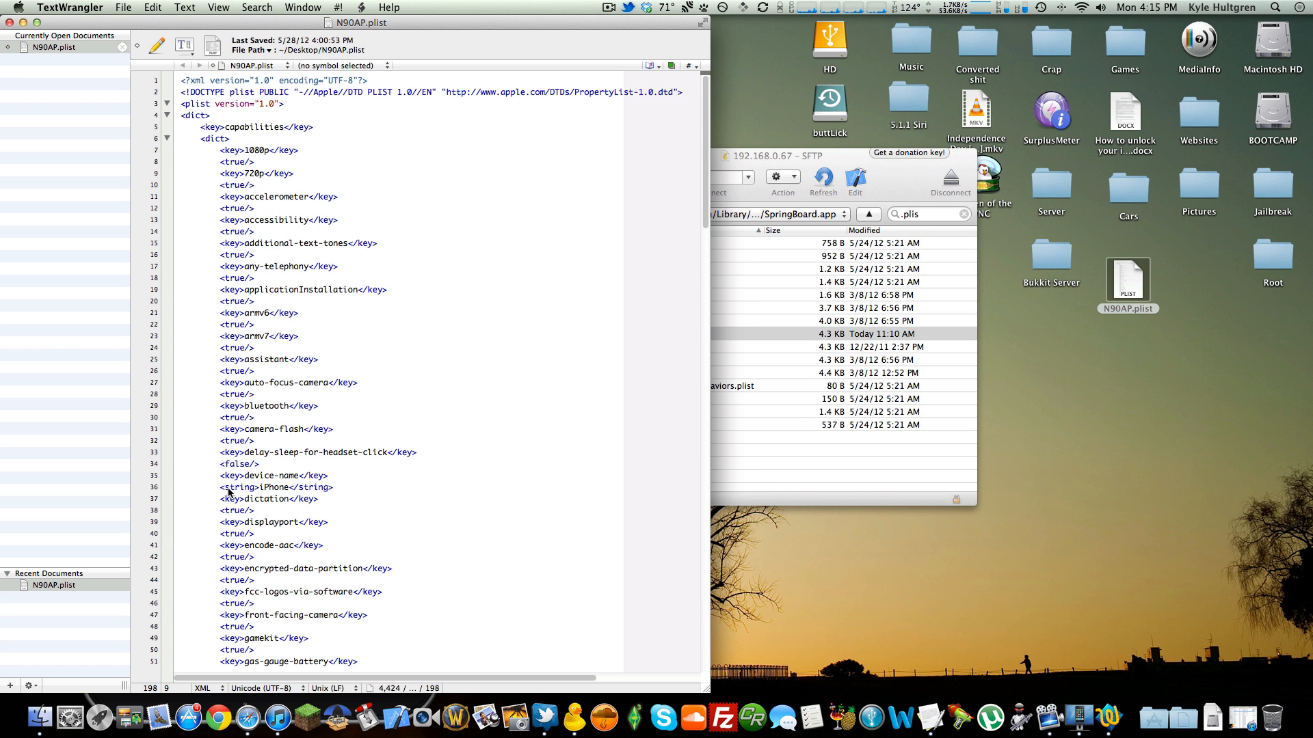
# Focus the desktop N90AP.plist text in TextWrangler.
pyautogui.click(217, 718)
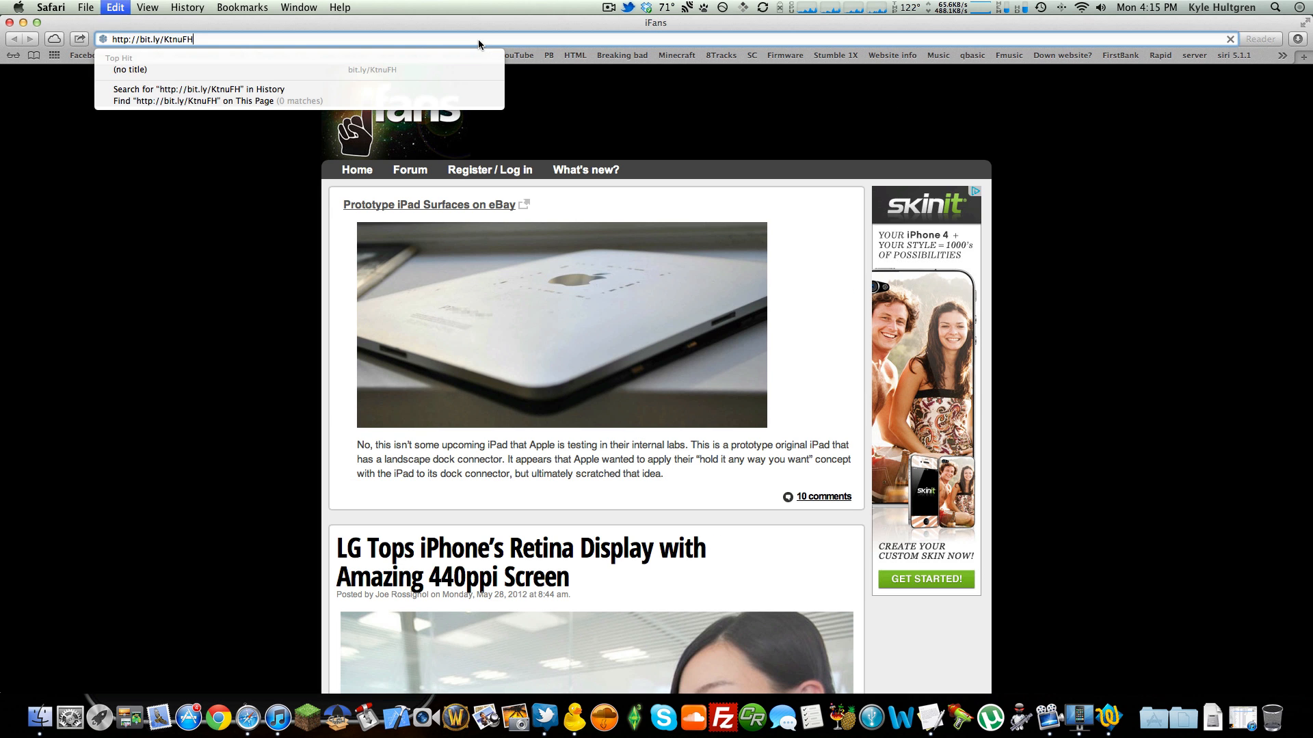
pyautogui.press('Return')
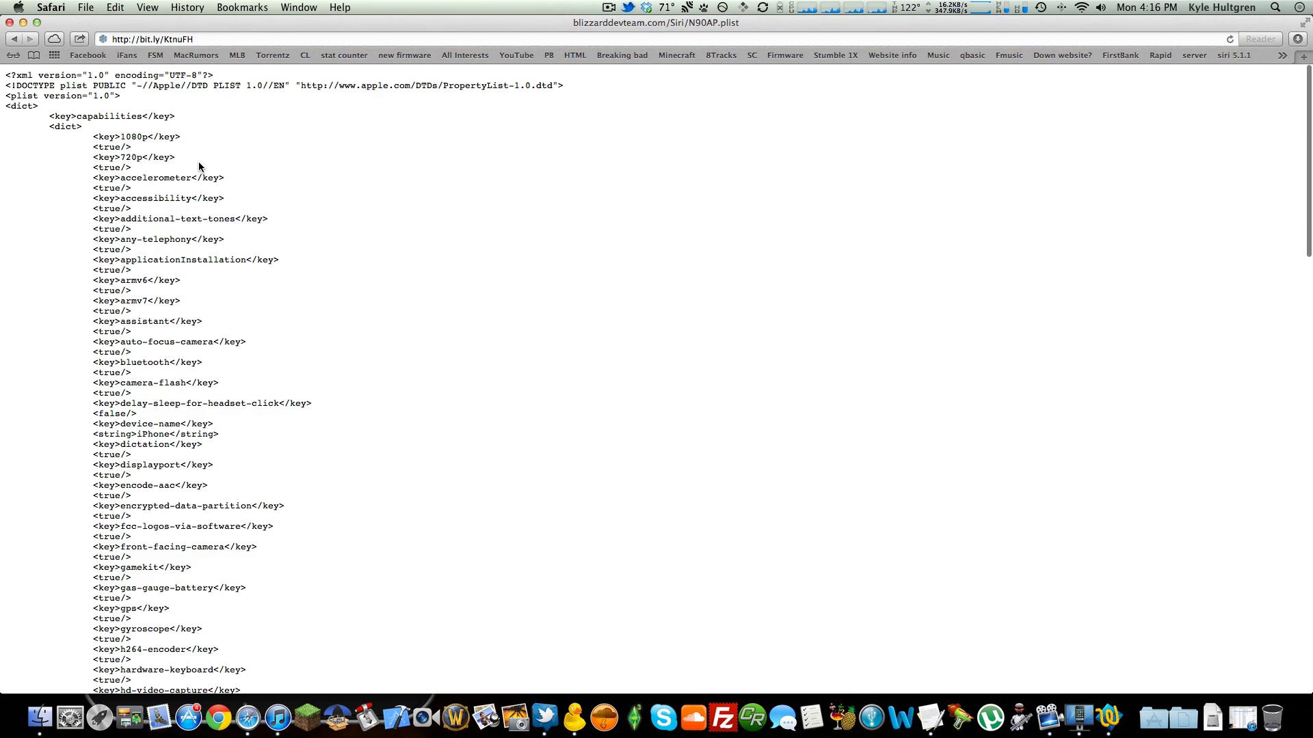
pyautogui.scroll(-3)
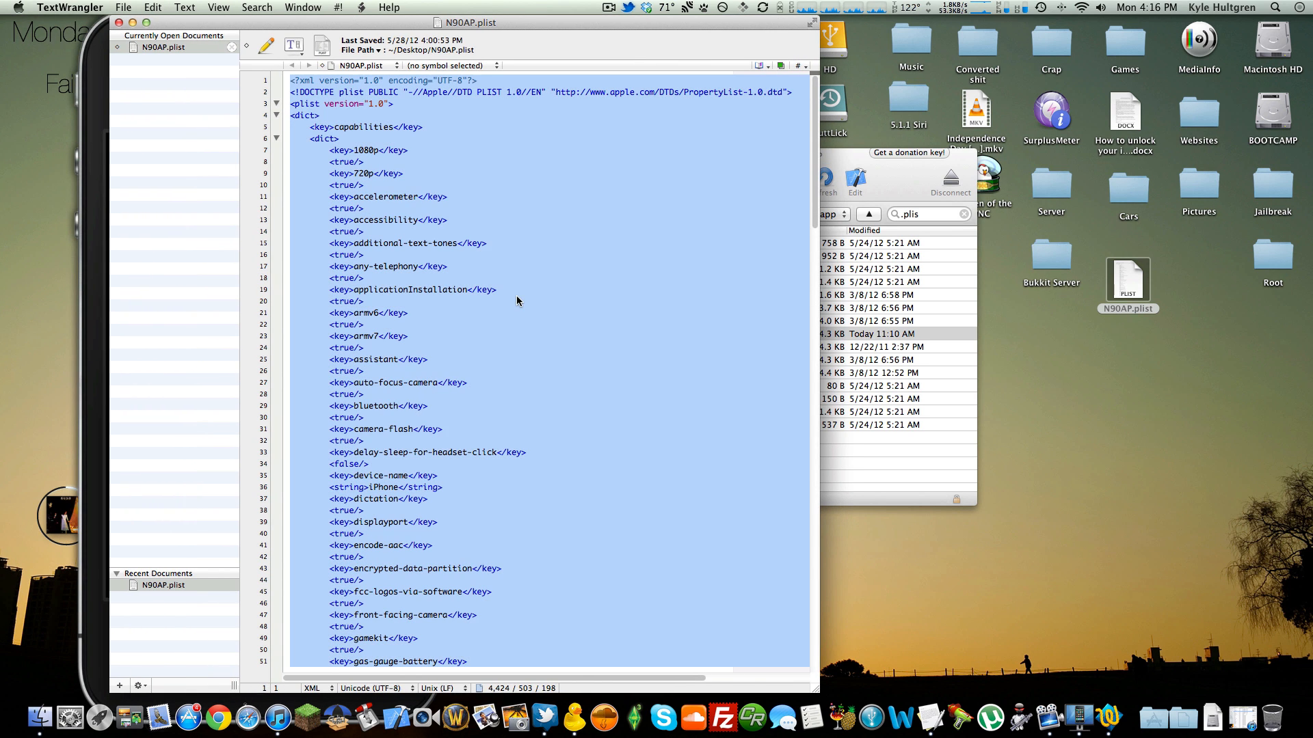
# Scroll through the pasted N90AP.plist text in TextWrangler.
pyautogui.scroll(-3)
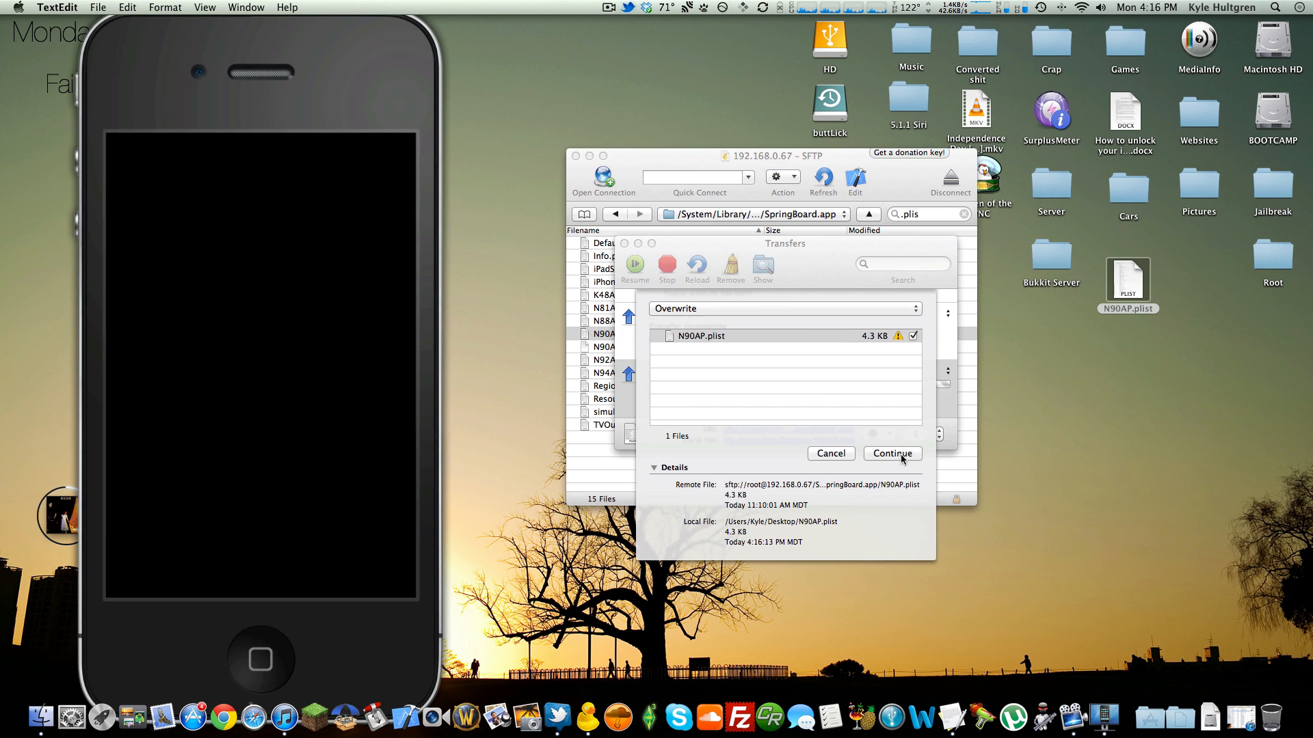
# Choose Continue with Overwrite to replace the phone's N90AP.plist.
pyautogui.click(890, 453)
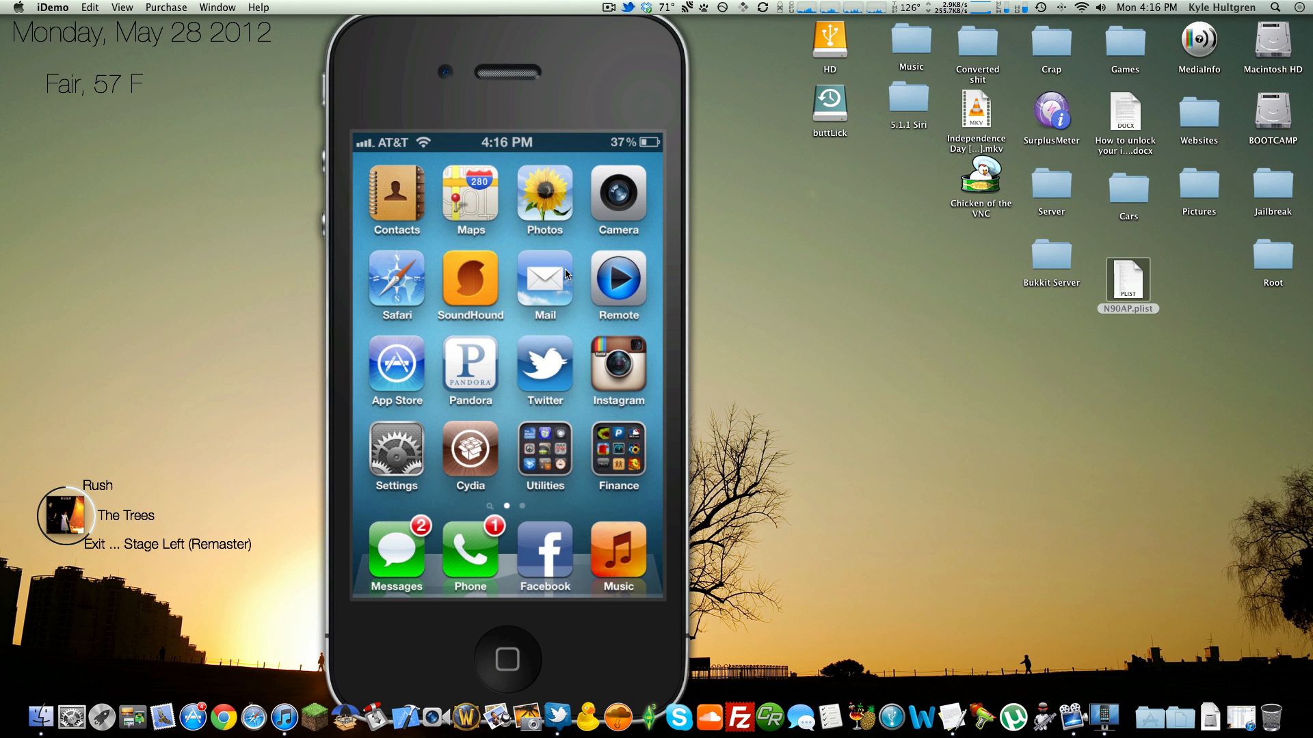
# Check that Siri is ON under Settings > General > Siri, then go back to Settings.
pyautogui.click(395, 451)
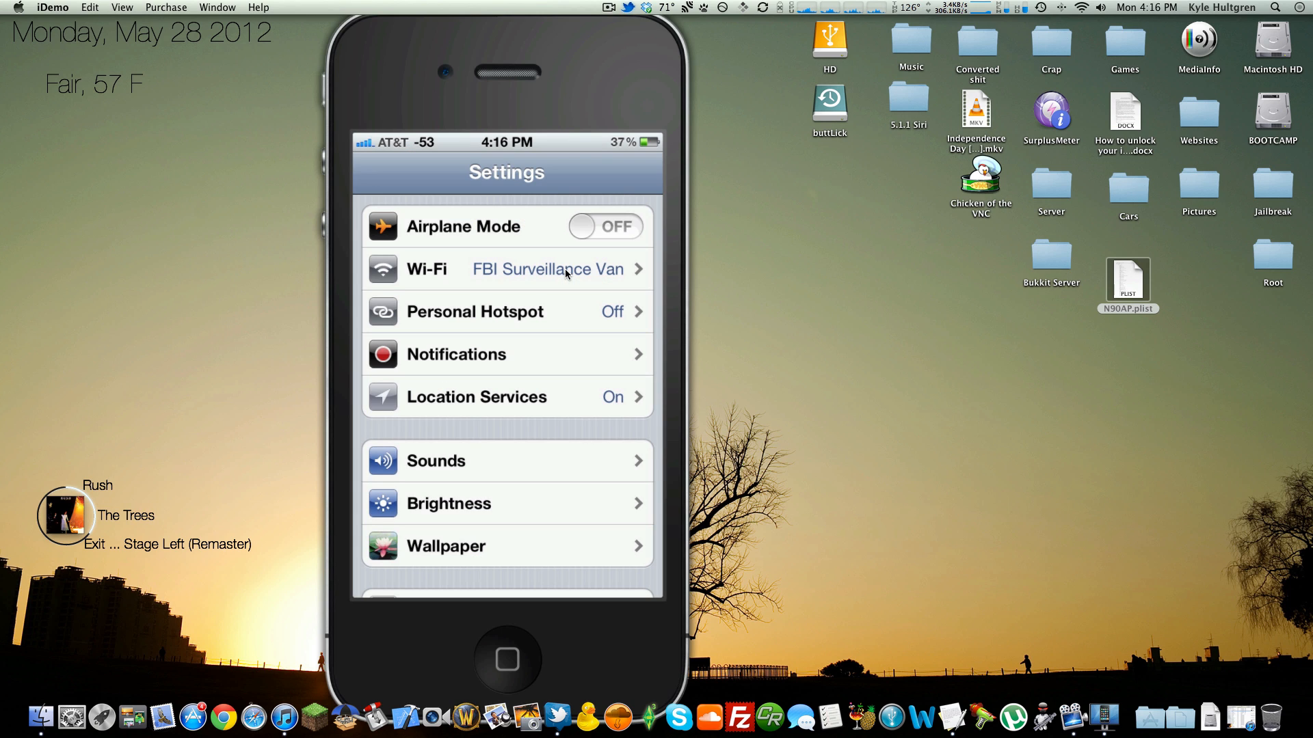
pyautogui.scroll(-3)
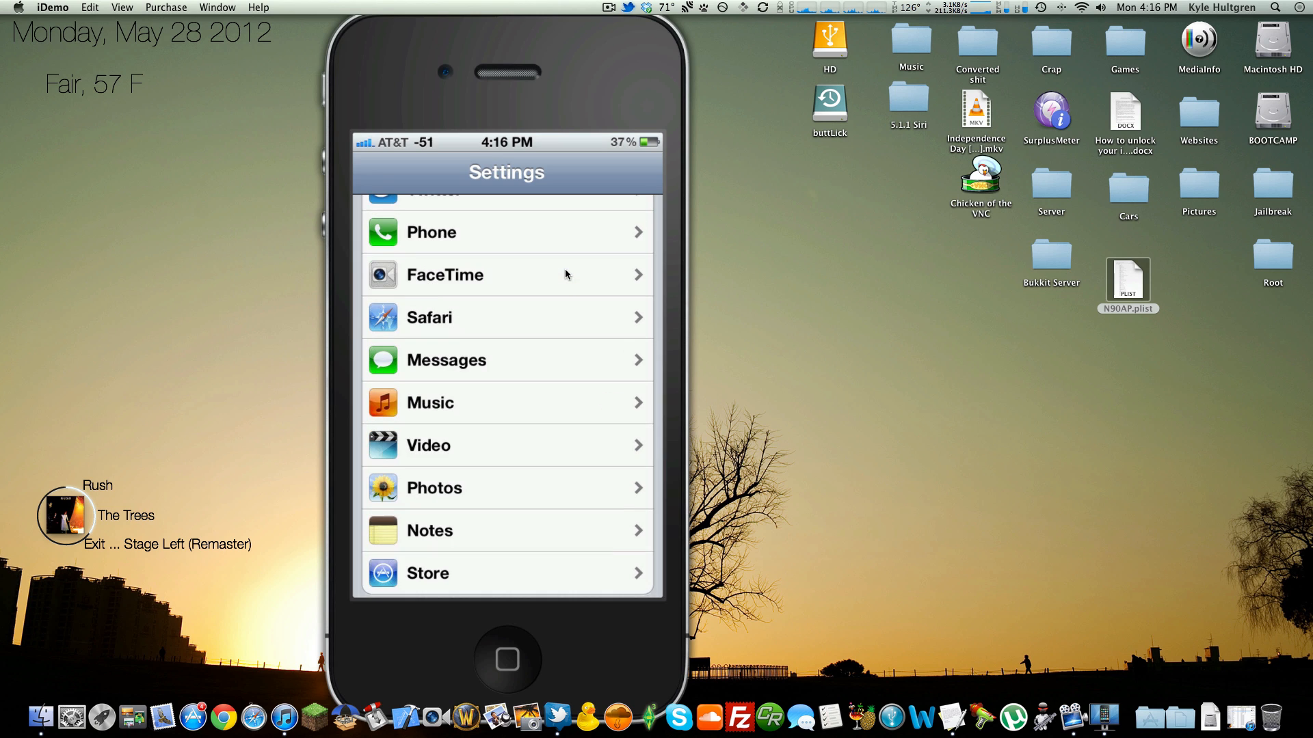
pyautogui.scroll(-3)
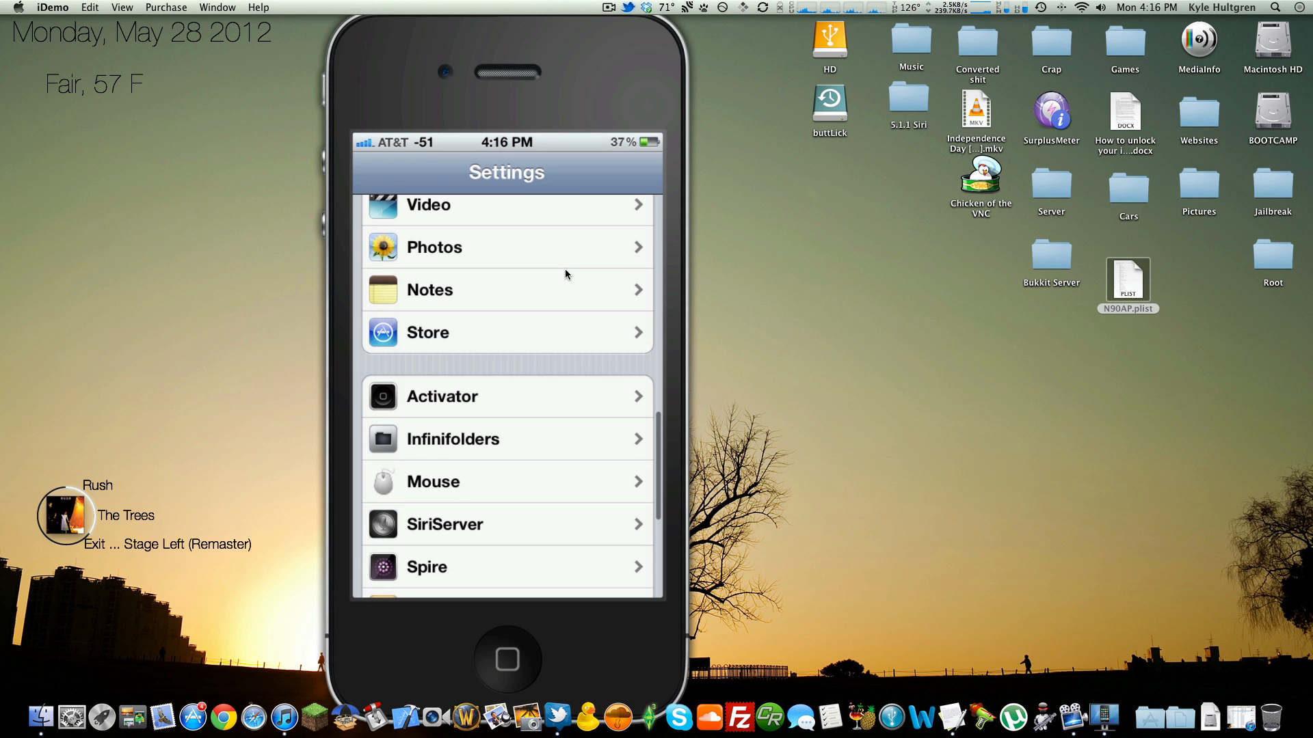
pyautogui.scroll(-3)
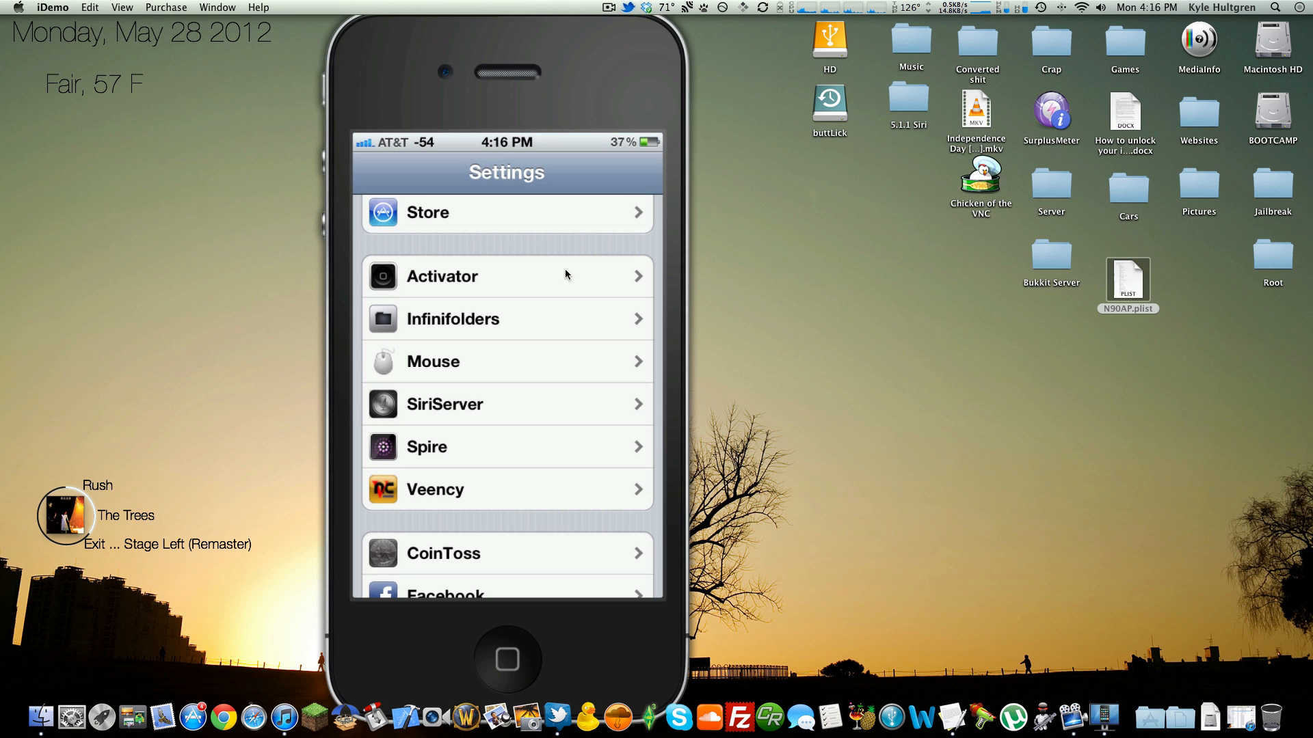
pyautogui.scroll(3)
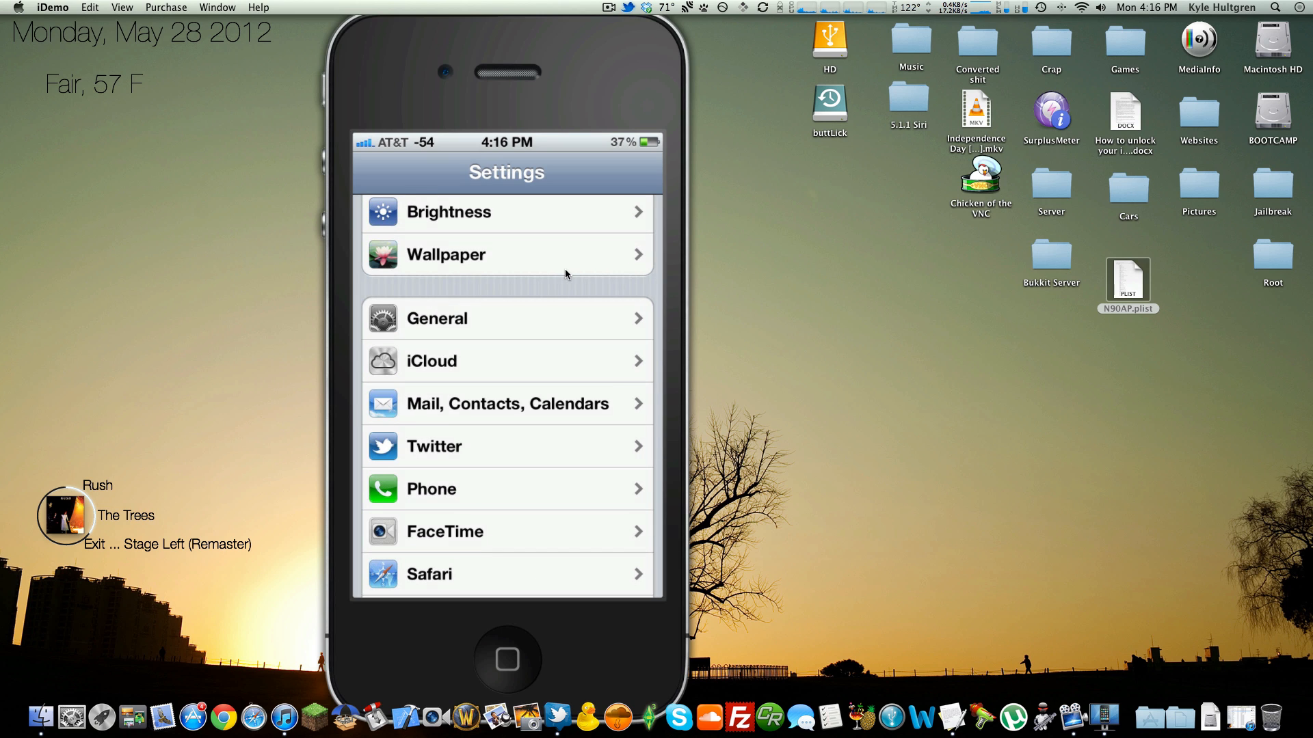
pyautogui.click(506, 318)
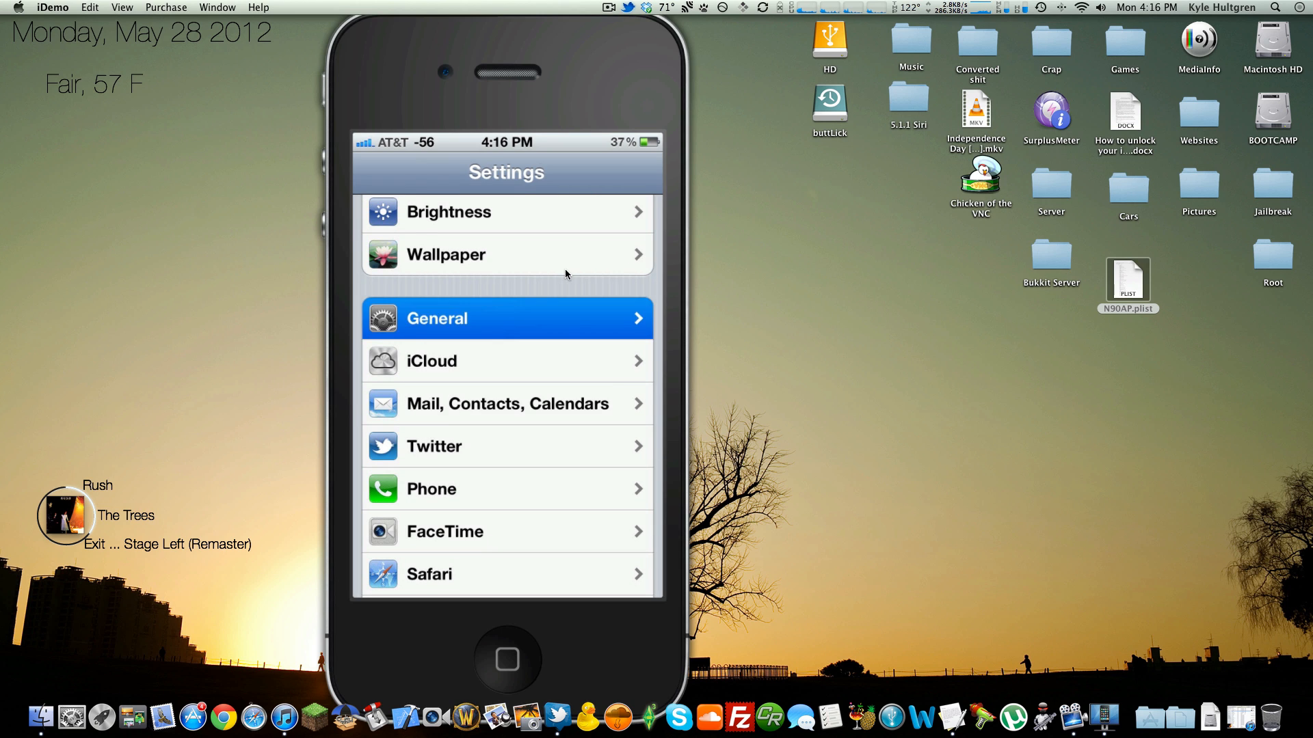
pyautogui.click(506, 318)
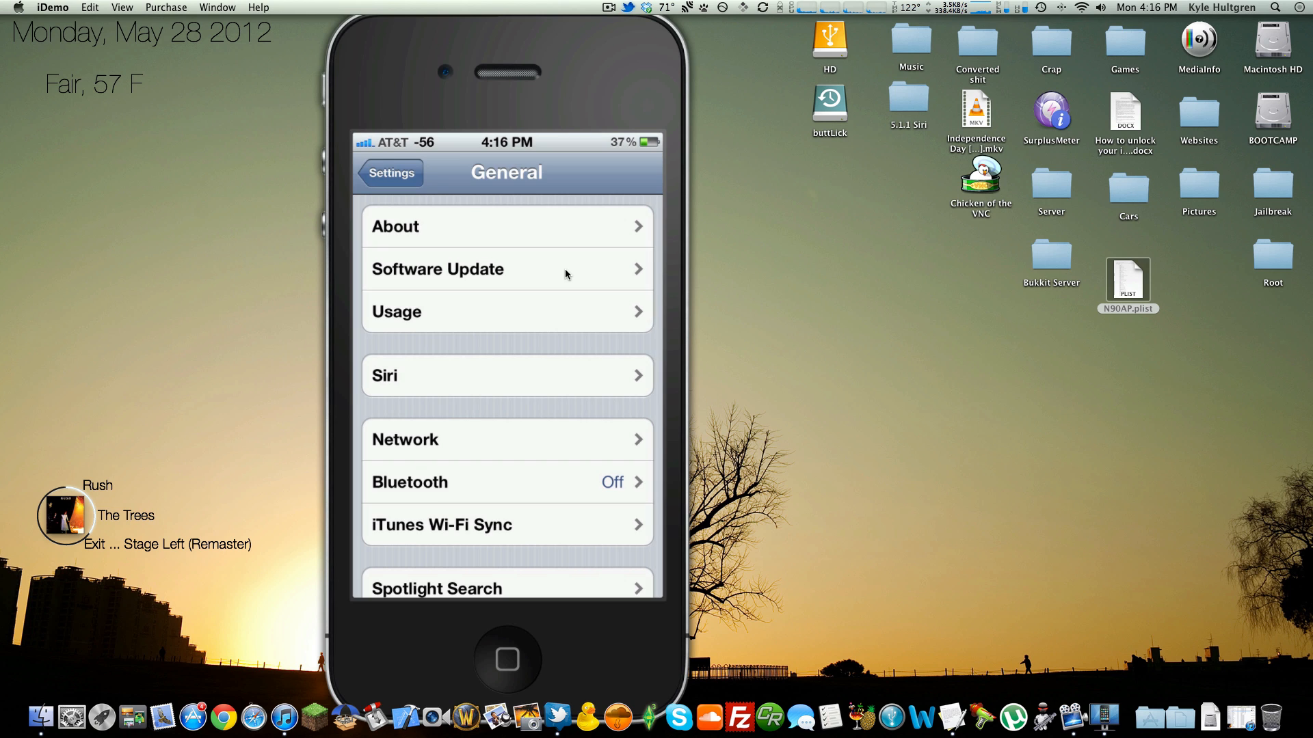
pyautogui.click(506, 375)
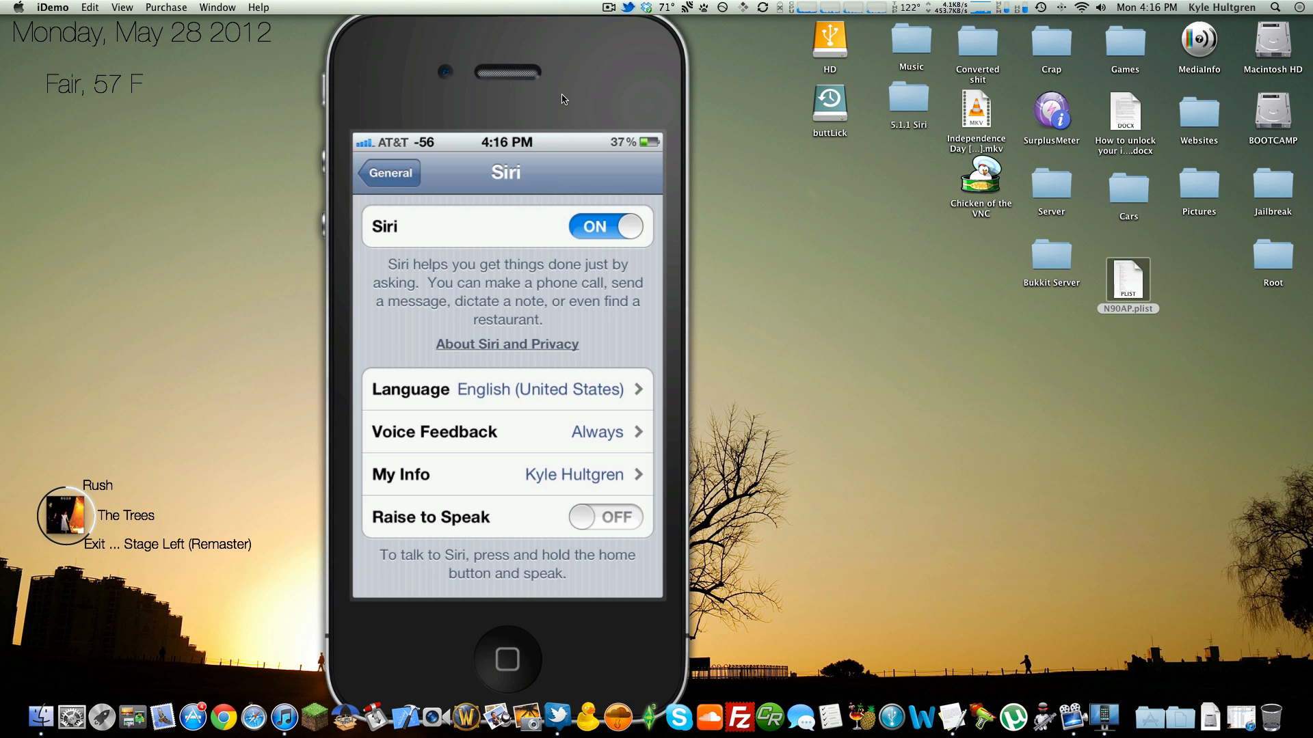
pyautogui.moveTo(599, 251)
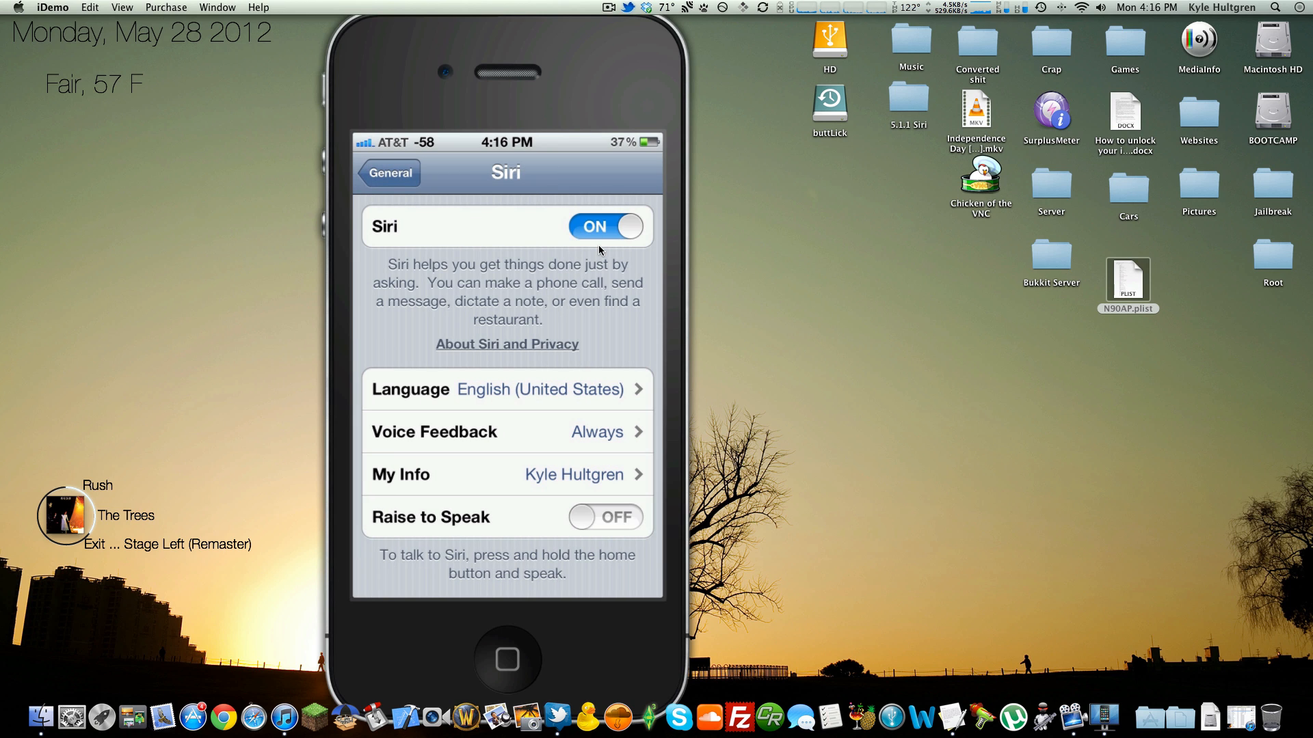
pyautogui.click(387, 173)
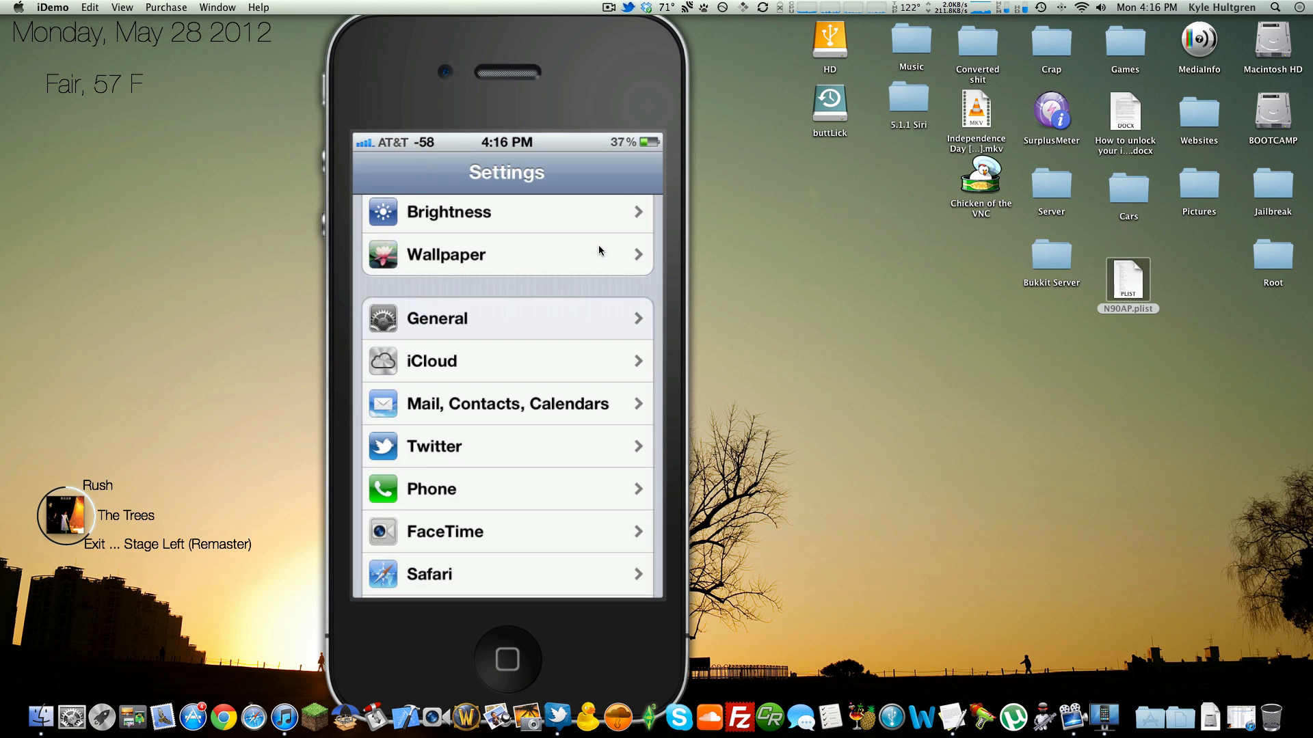
pyautogui.scroll(-3)
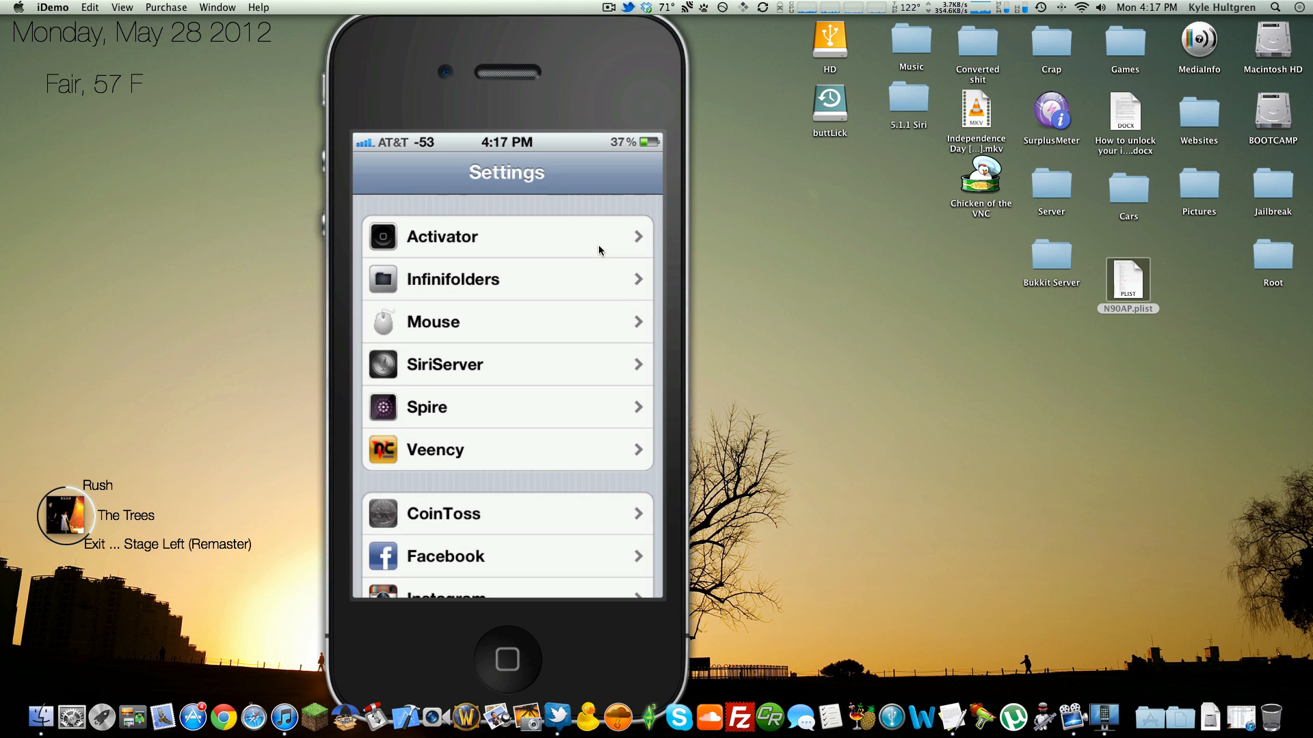
pyautogui.click(557, 717)
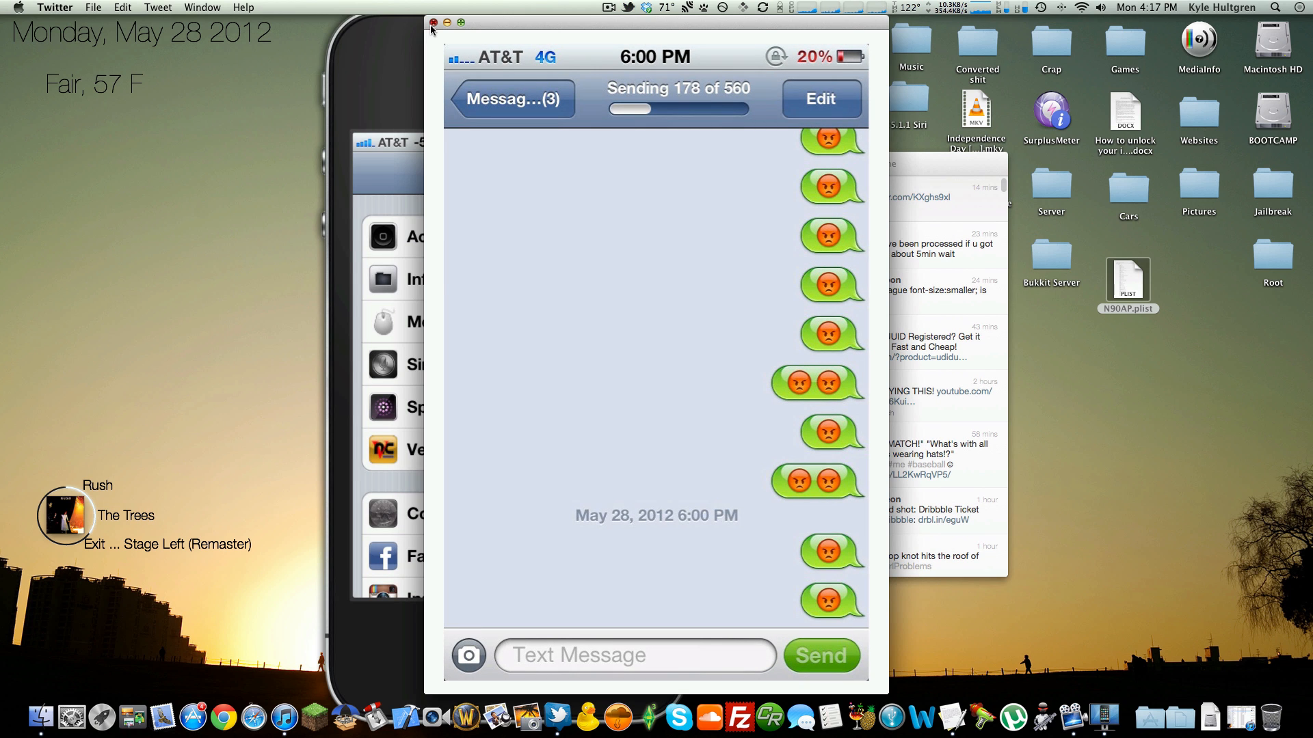
pyautogui.click(433, 23)
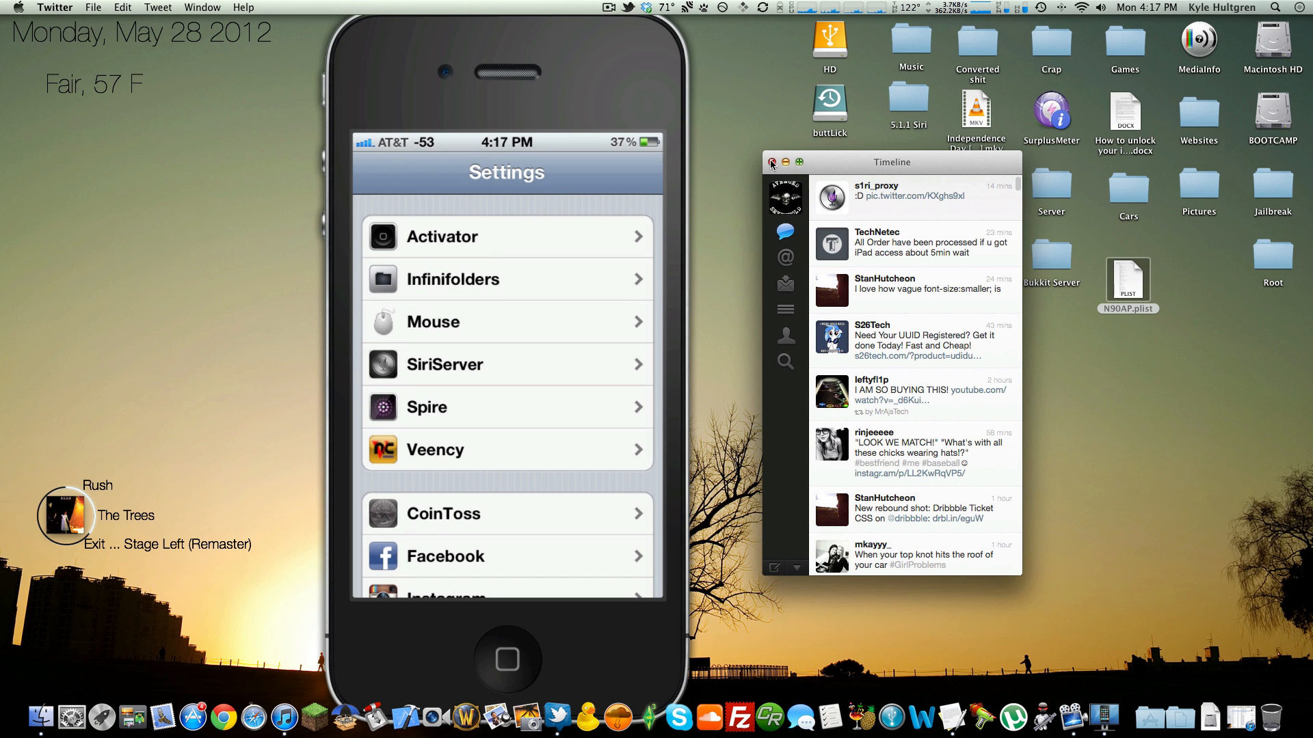
pyautogui.click(771, 163)
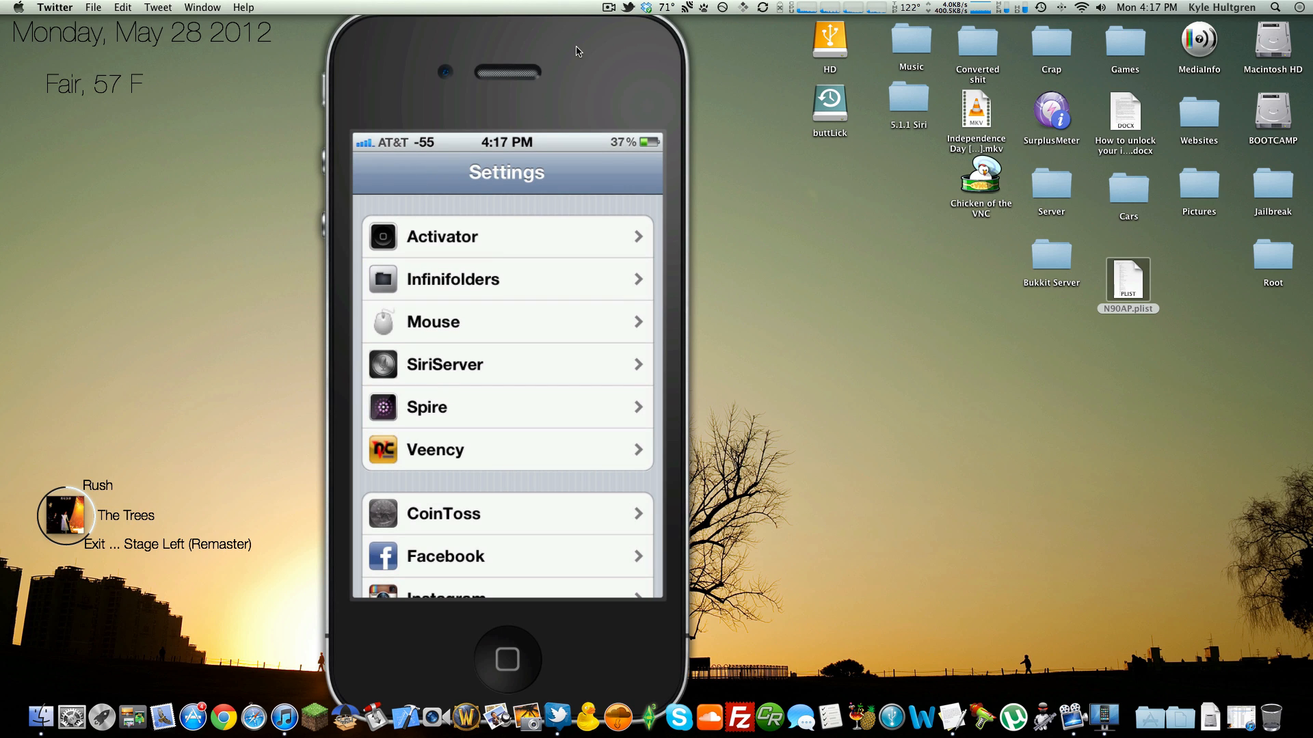
pyautogui.click(507, 364)
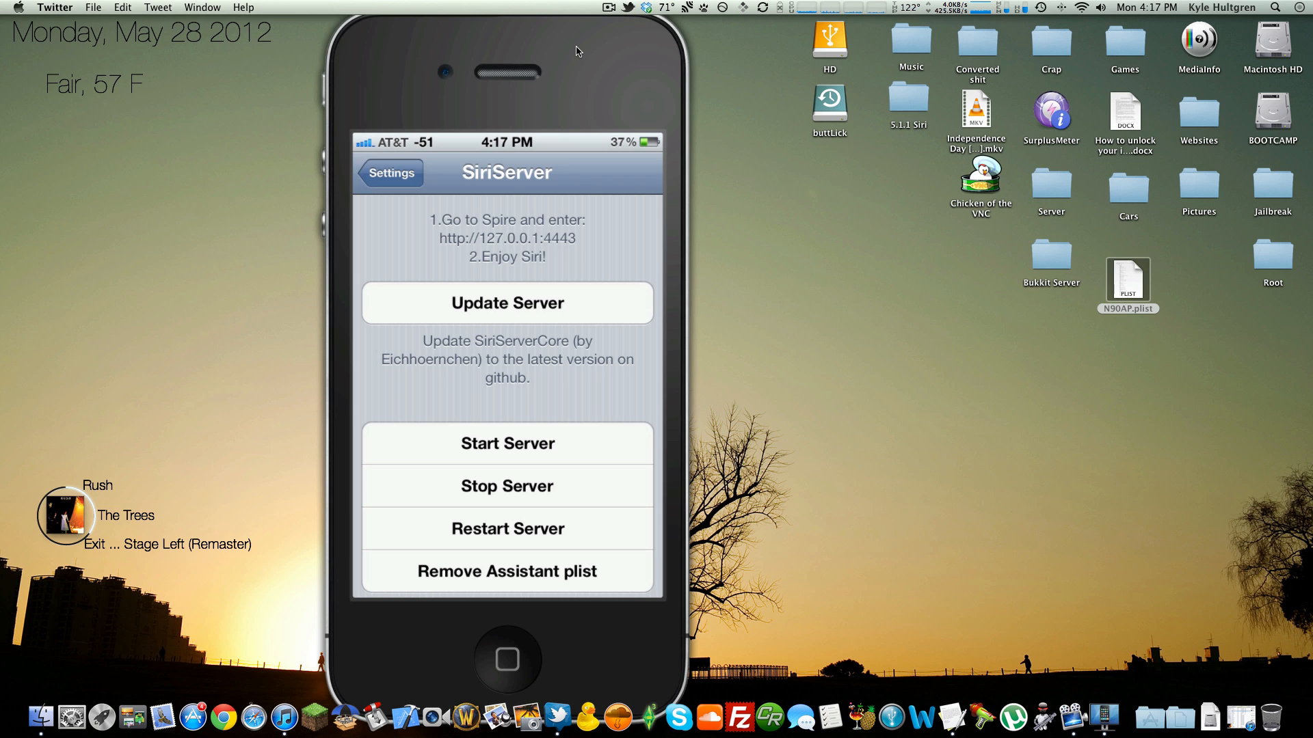
# Leave the SiriServer instructions and bring up Cydia's package search with the keyboard.
pyautogui.click(390, 173)
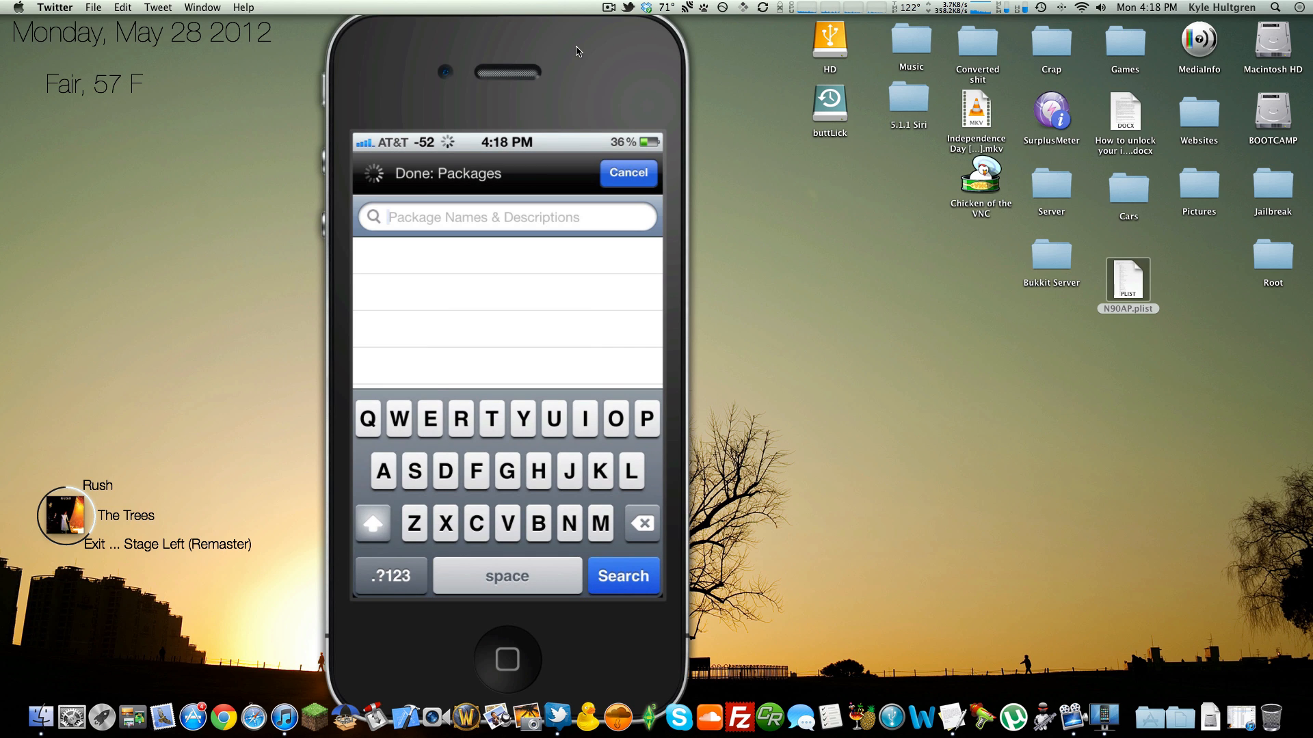
# Search Cydia for 'Assis' to confirm AssistantServer Installer is installed, then return to Settings.
pyautogui.write('Assis')
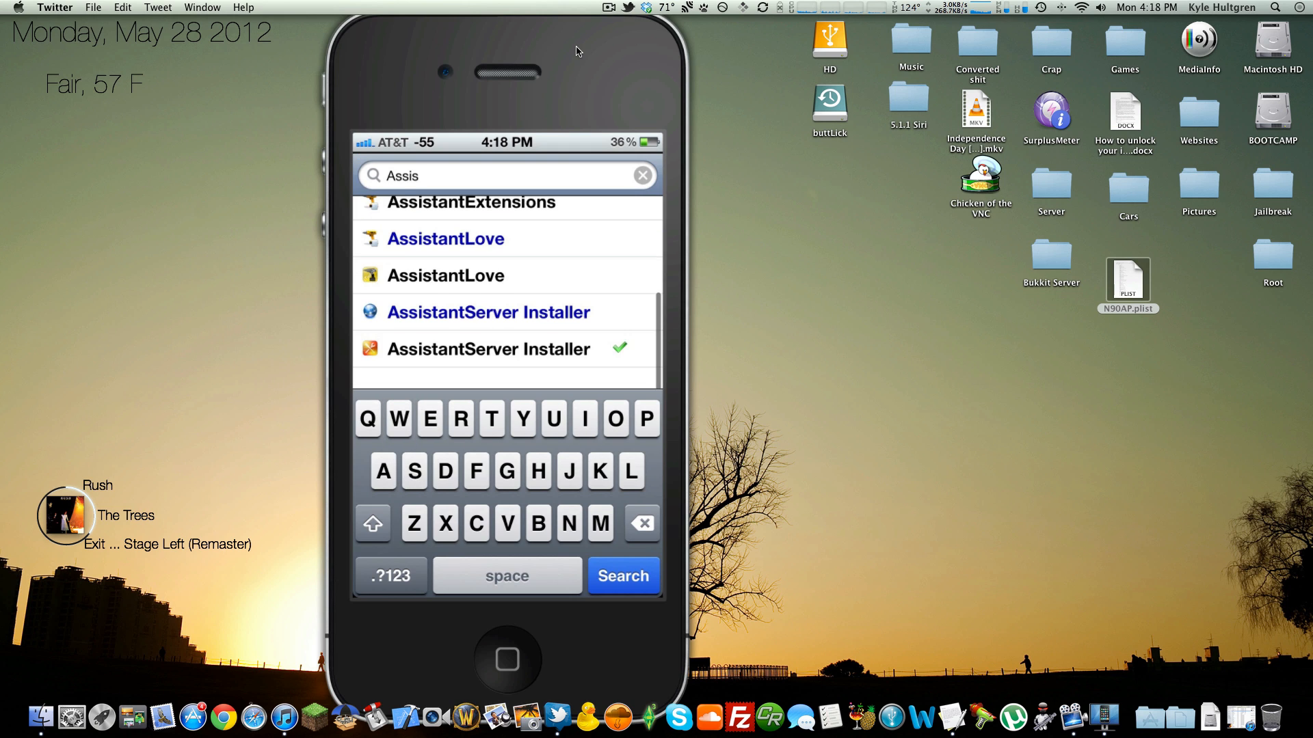
pyautogui.click(622, 575)
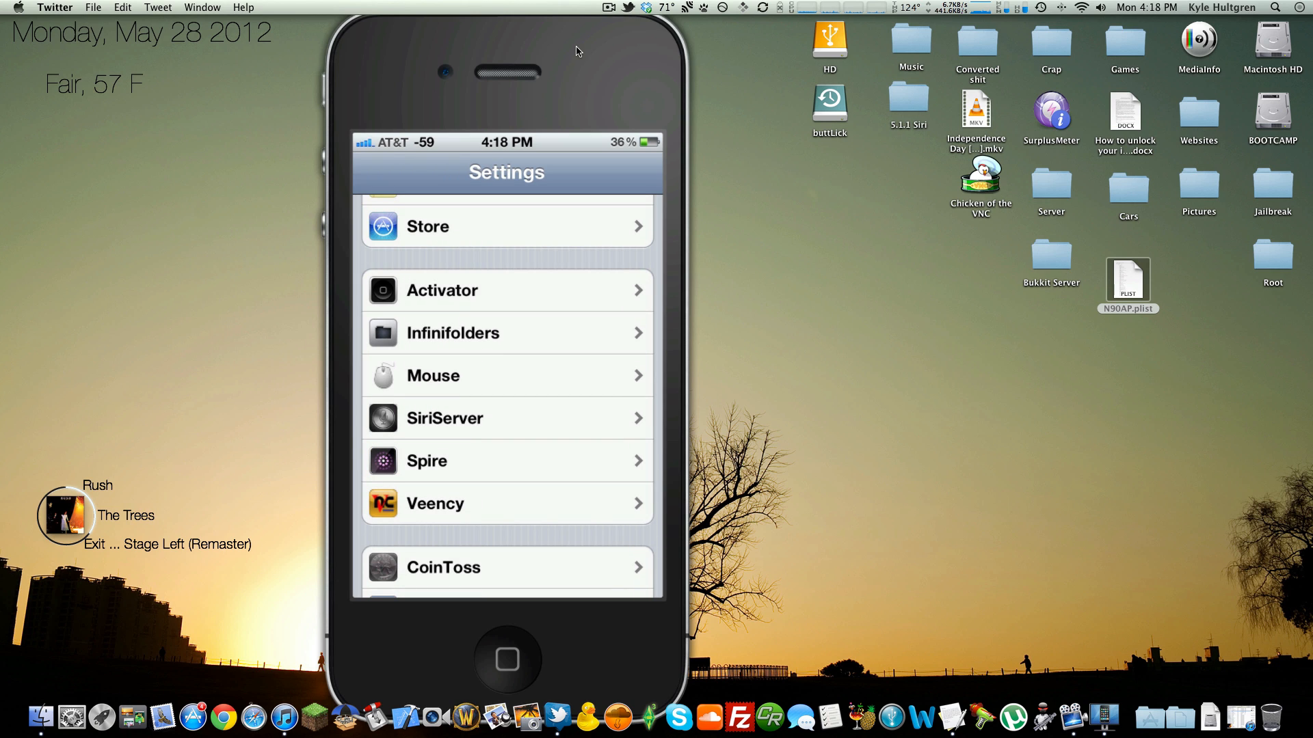
pyautogui.moveTo(515, 425)
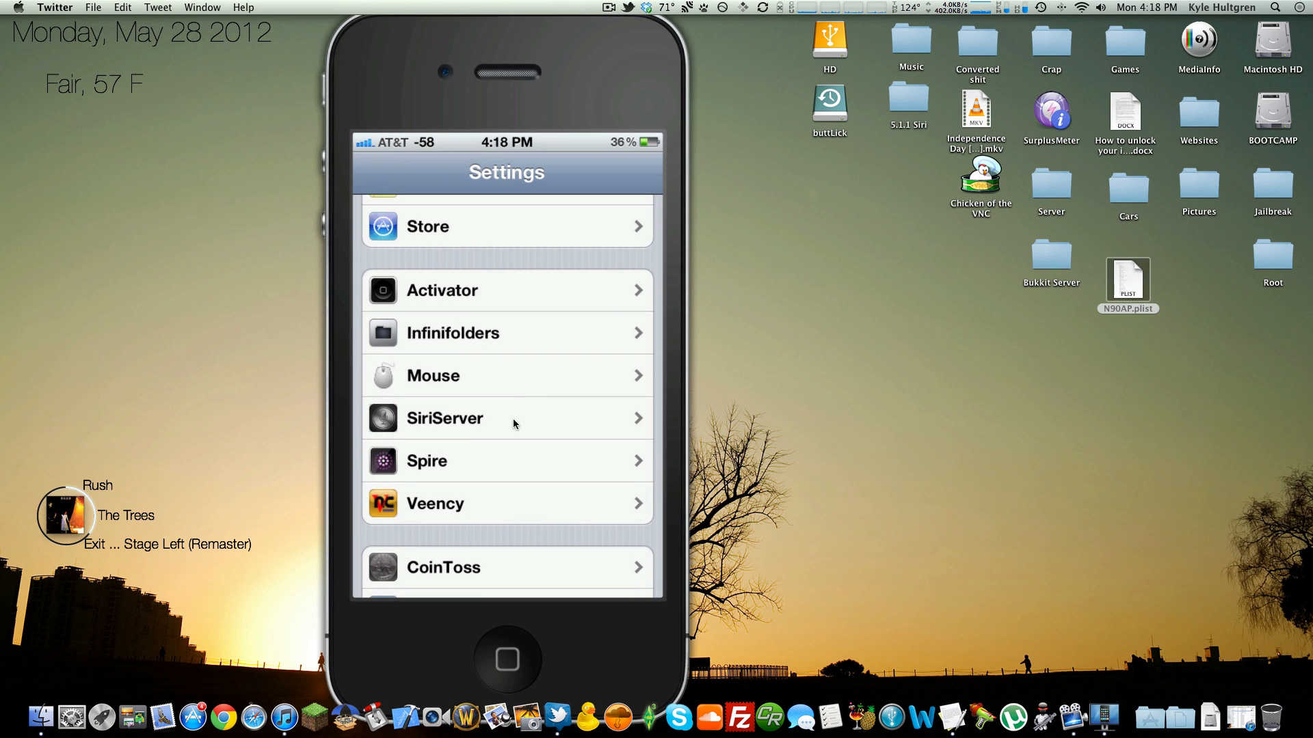
pyautogui.click(506, 418)
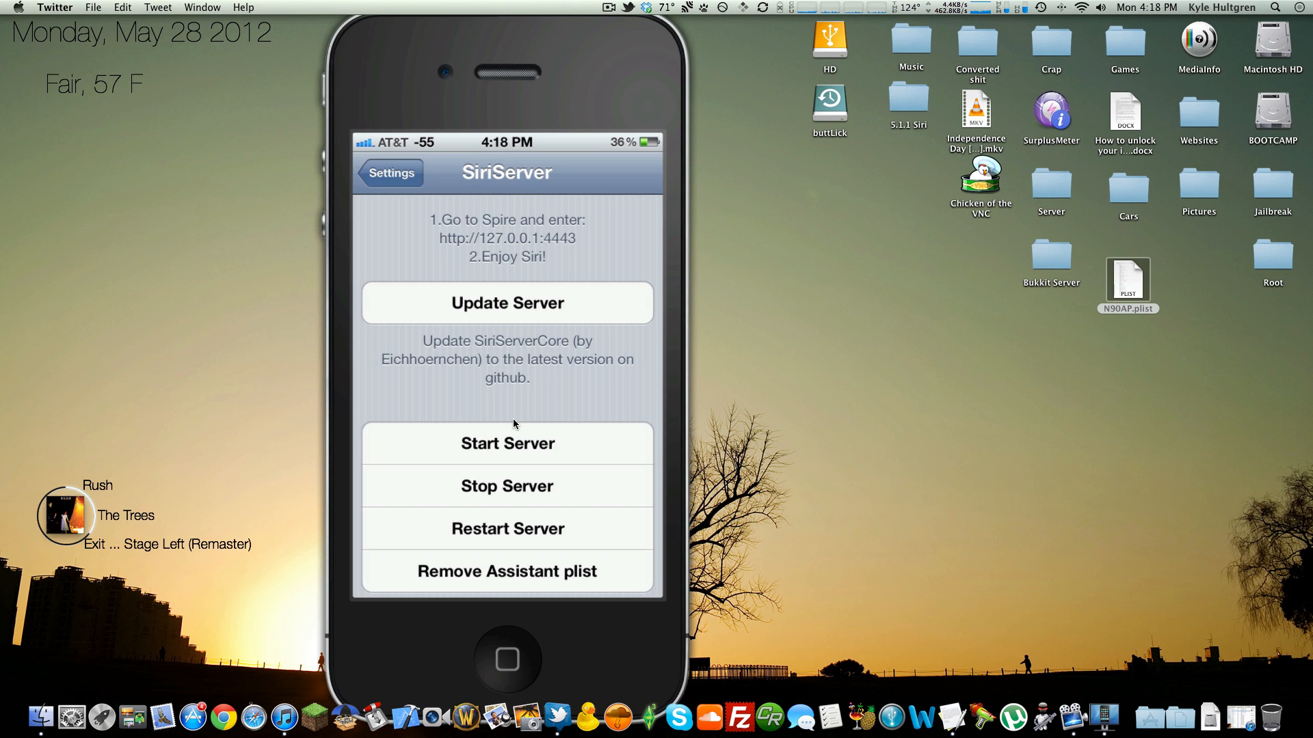
pyautogui.click(387, 173)
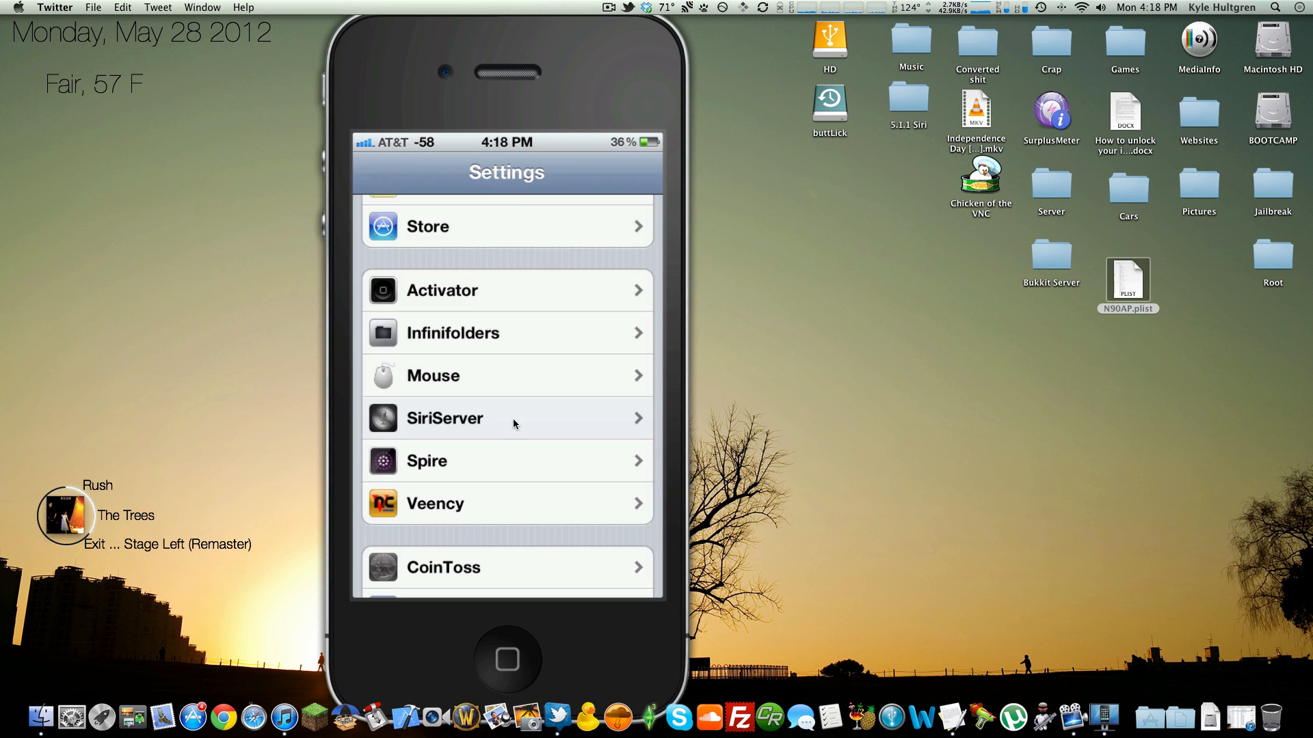
pyautogui.click(506, 460)
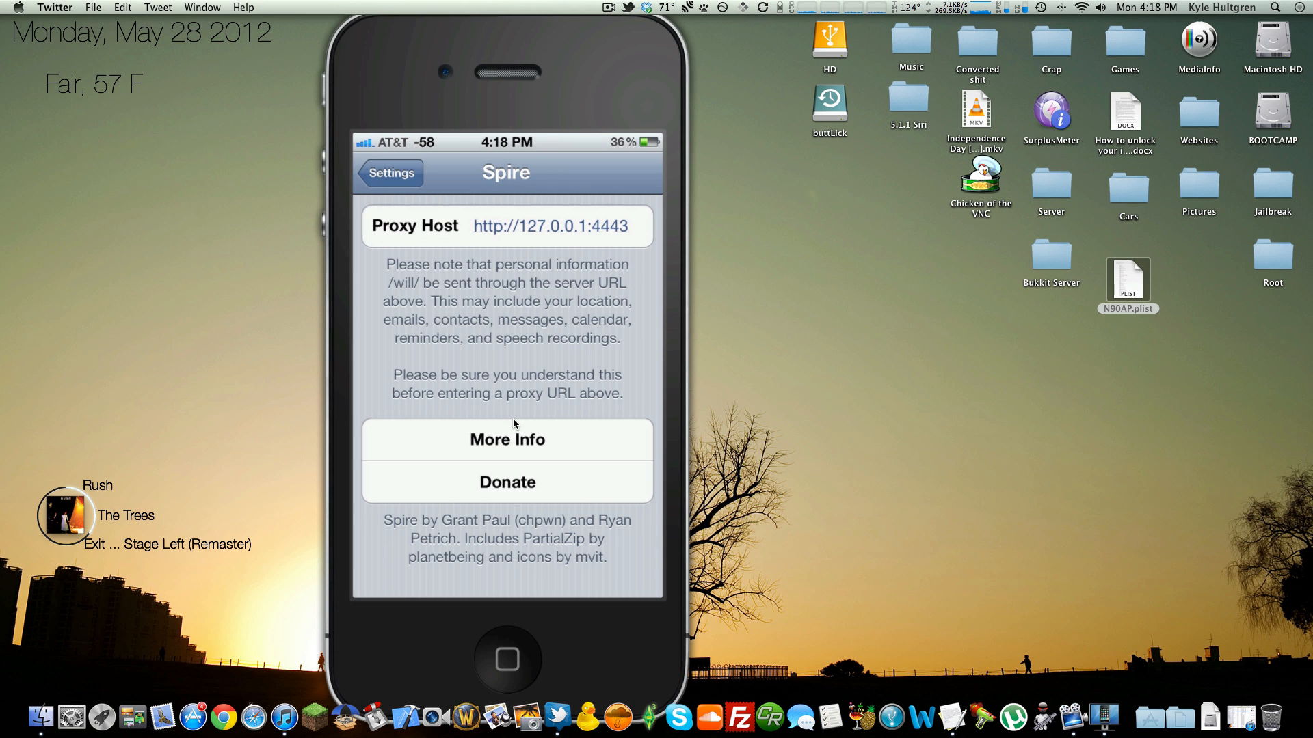
pyautogui.click(388, 173)
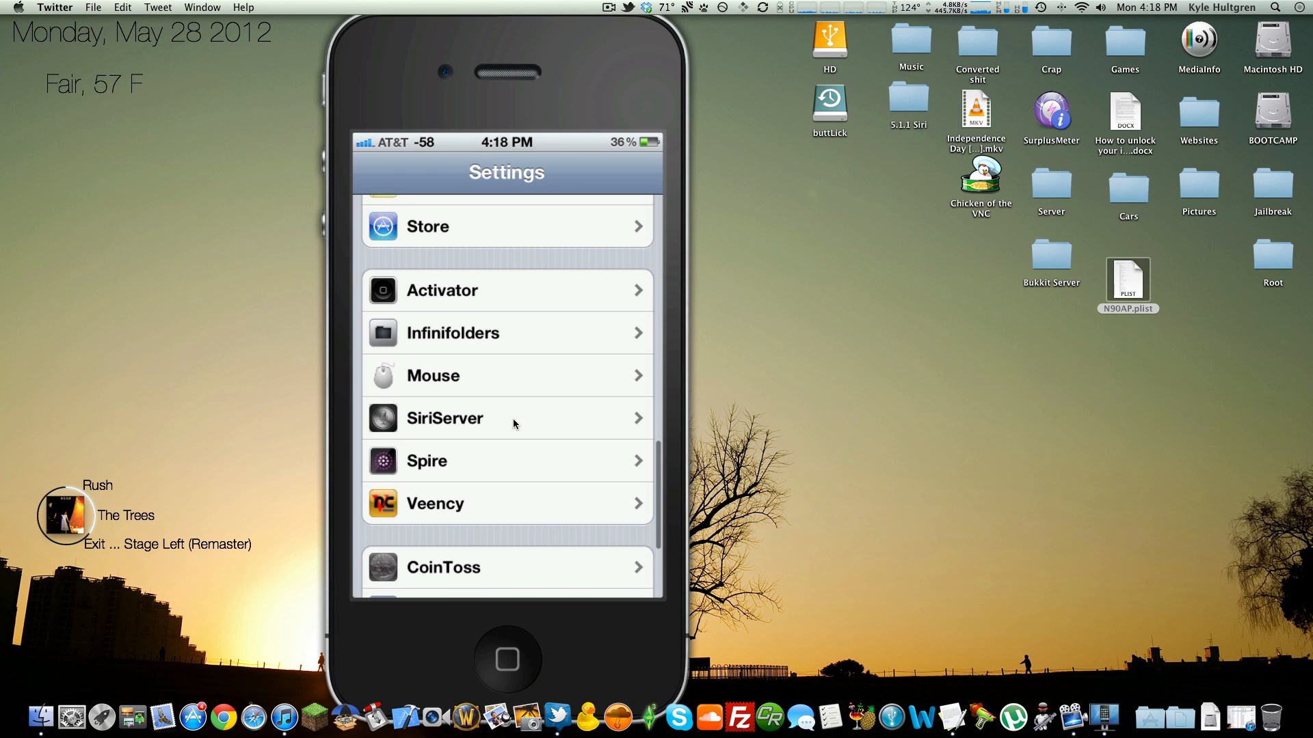
pyautogui.click(506, 460)
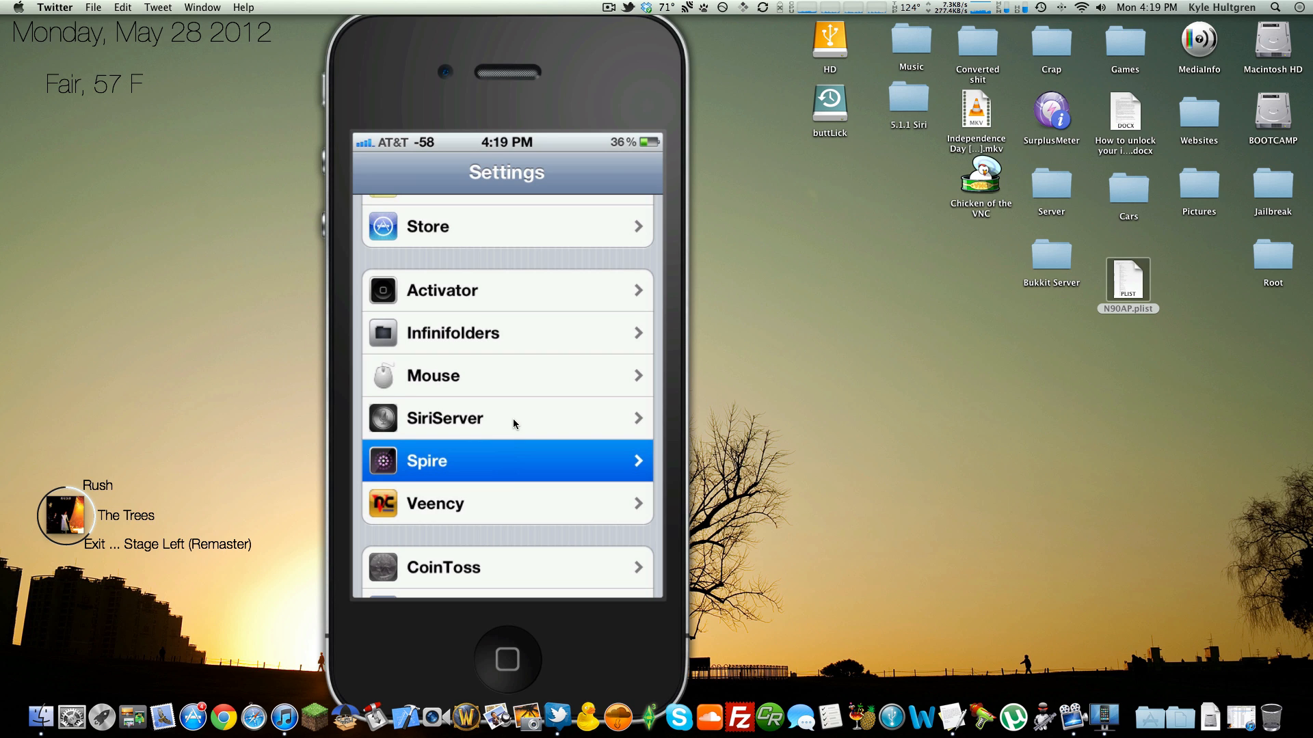
pyautogui.click(507, 461)
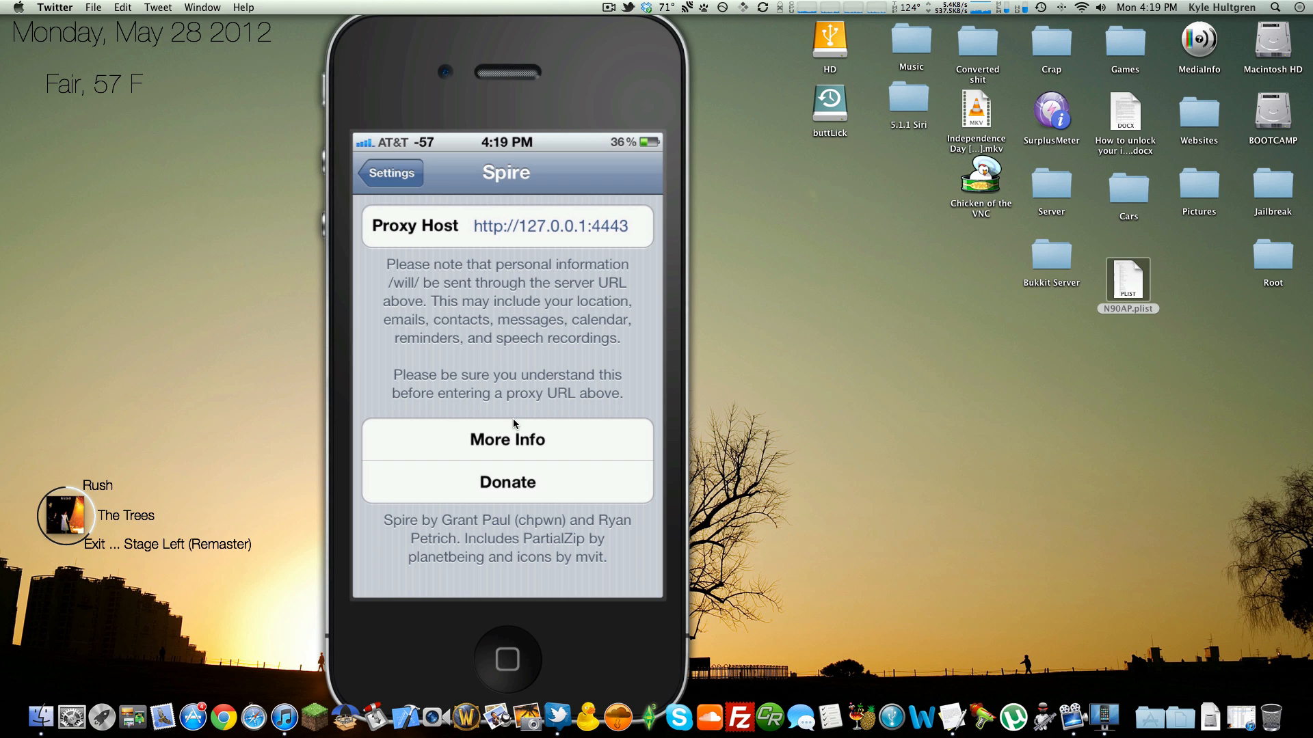
pyautogui.click(389, 172)
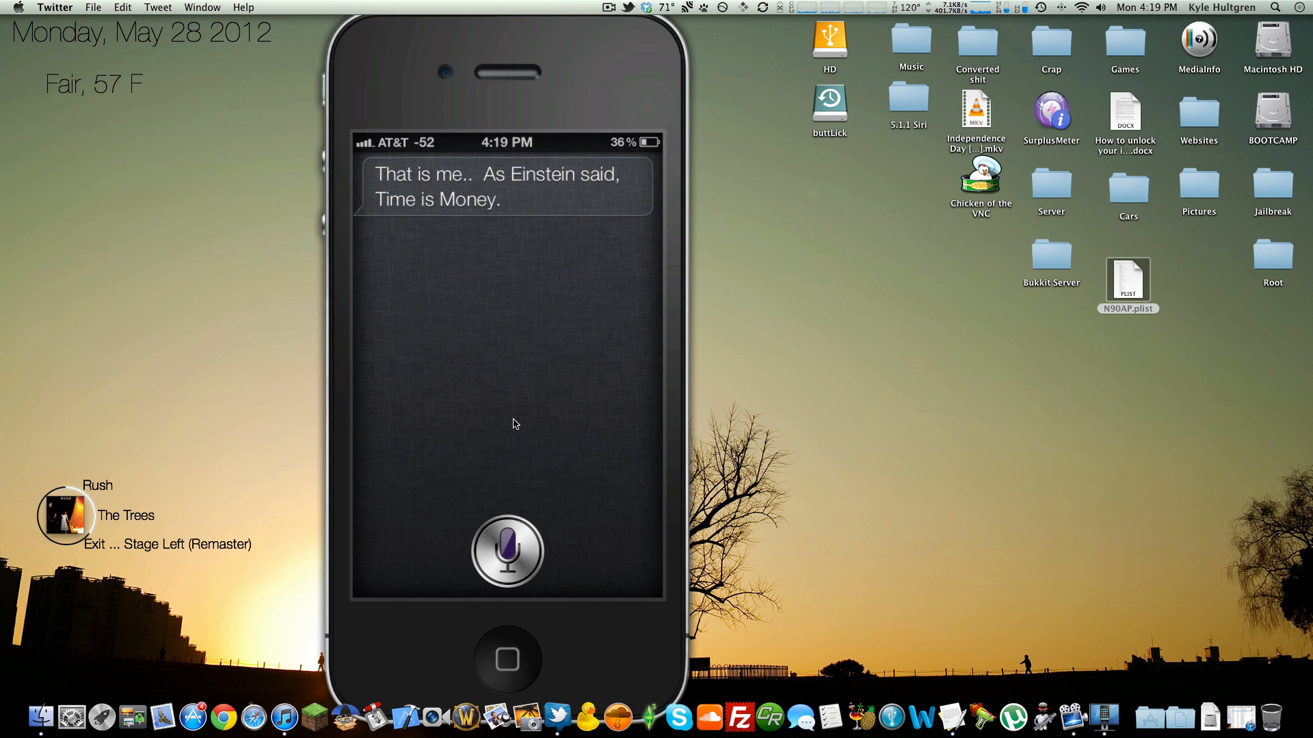
pyautogui.moveTo(590, 78)
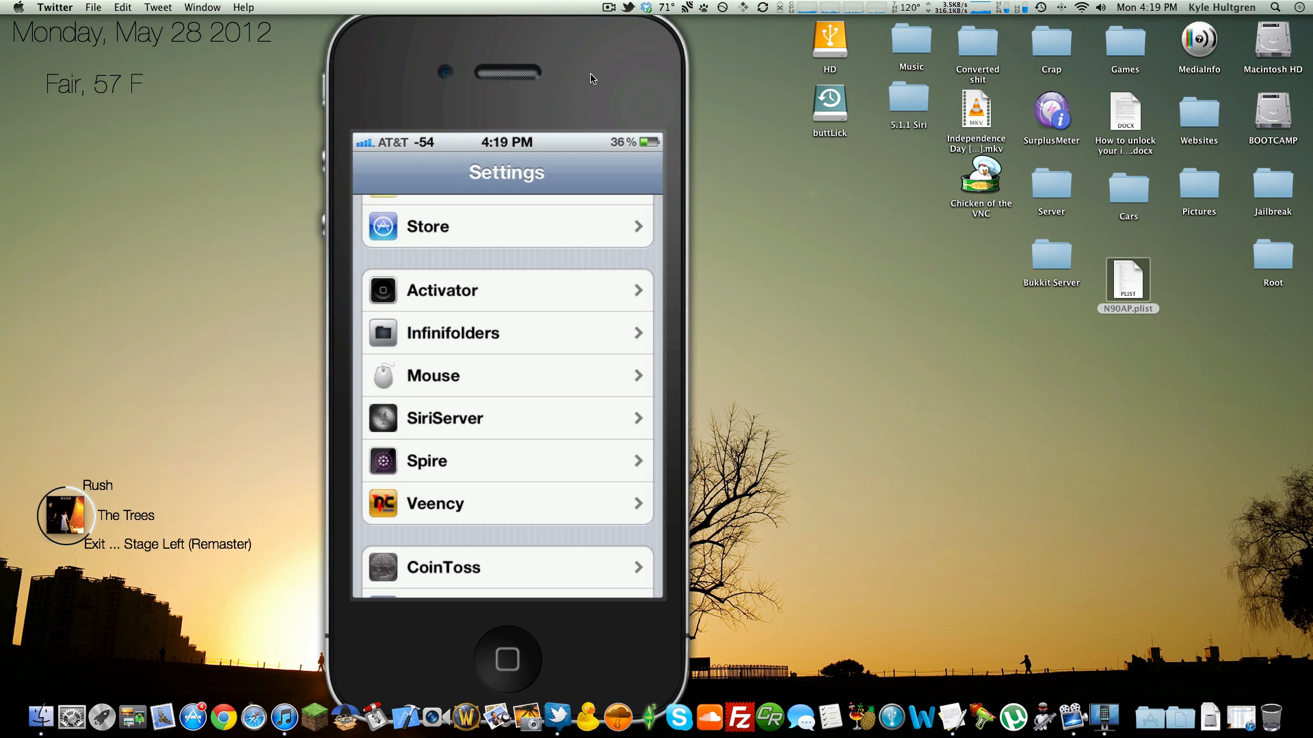
# After Siri answers the question, go back to the iPhone's home screen.
pyautogui.click(506, 660)
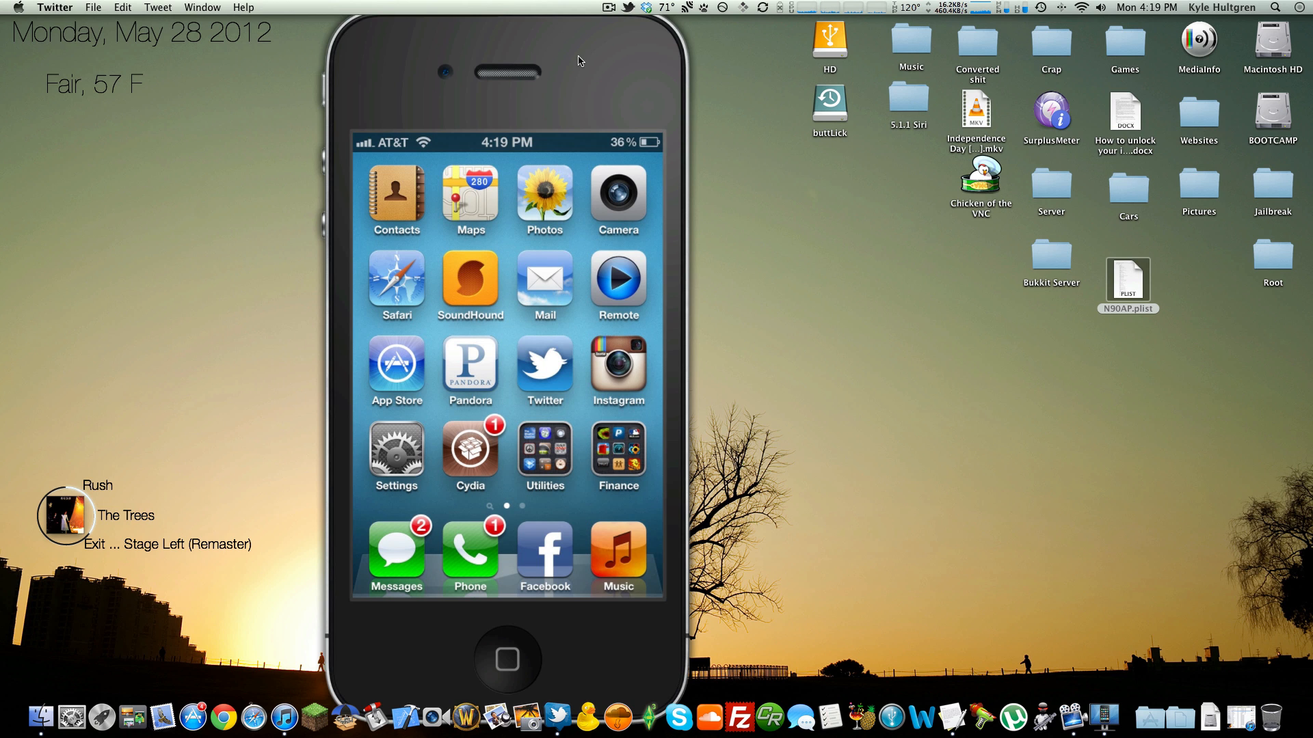